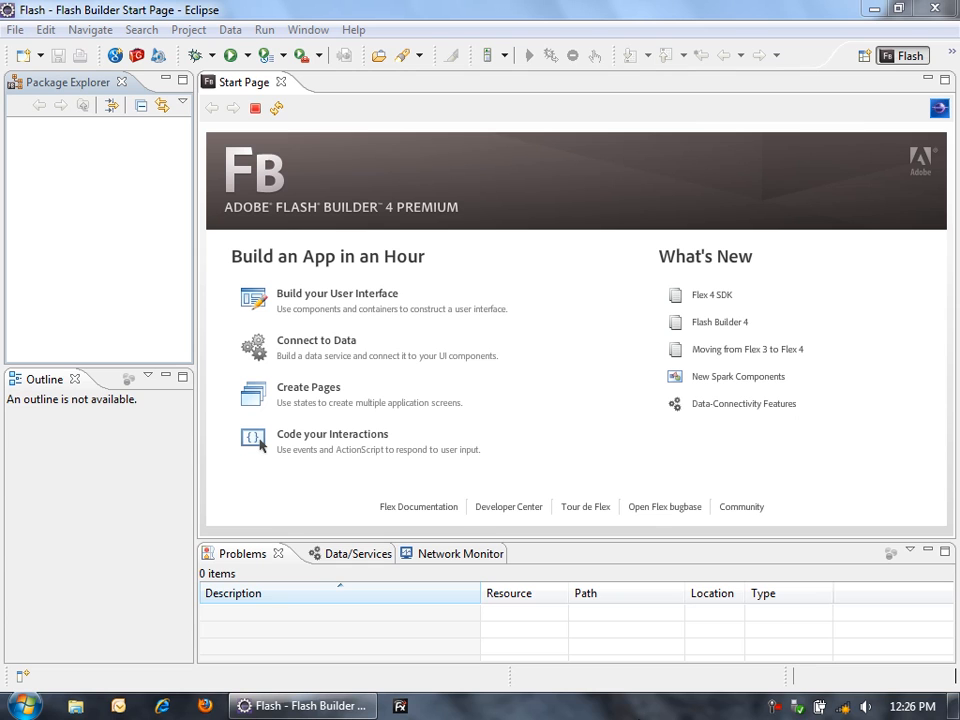
{"action": "mouse_move", "coordinate": [604, 656]}
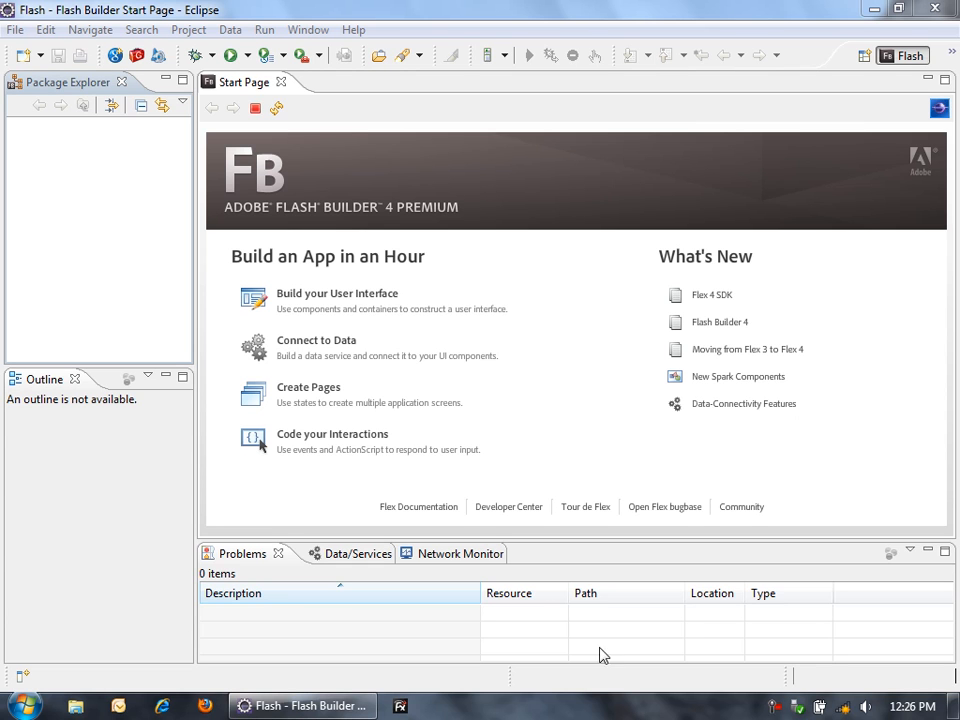
Step: Launch the New wizard via File > New > Other, filter for 'flex' and choose Flex Project
{"action": "left_click", "coordinate": [16, 30]}
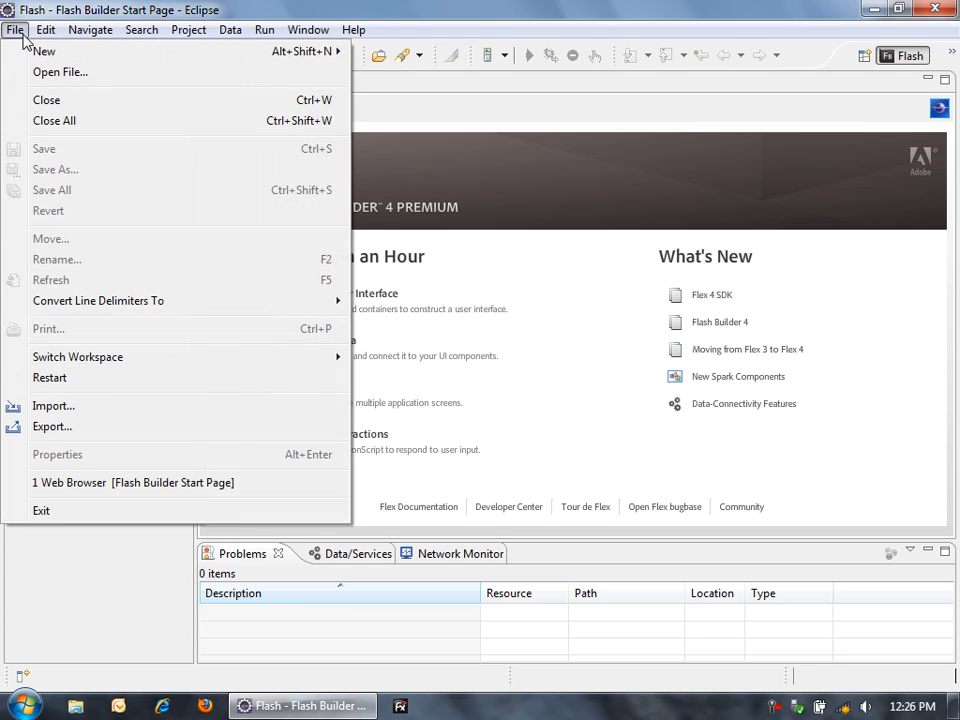
{"action": "left_click", "coordinate": [44, 52]}
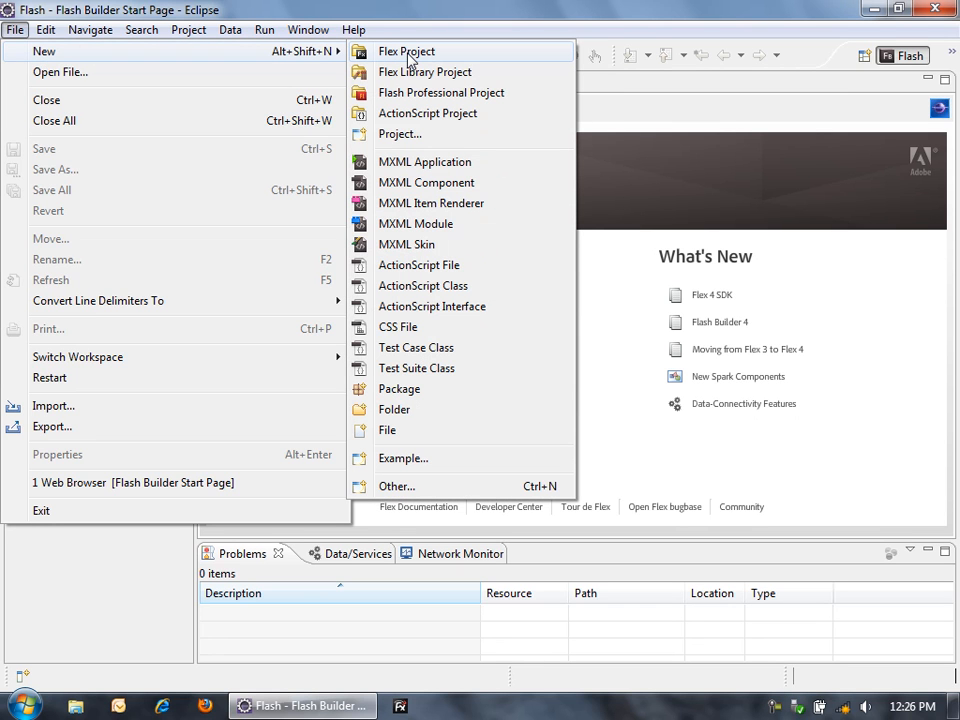
{"action": "mouse_move", "coordinate": [444, 312]}
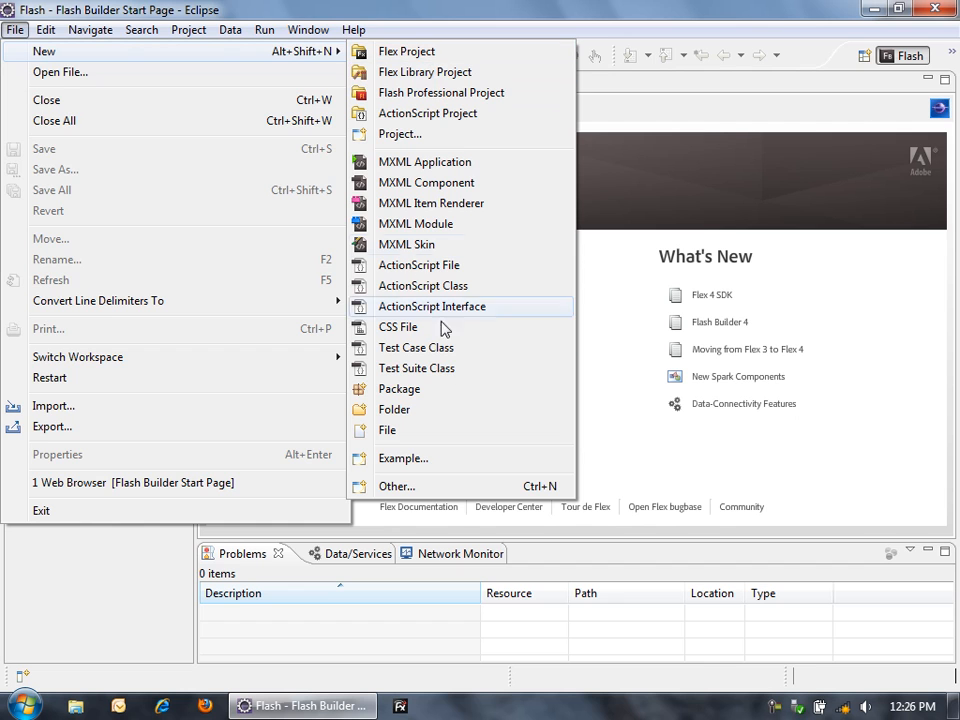
{"action": "left_click", "coordinate": [396, 486]}
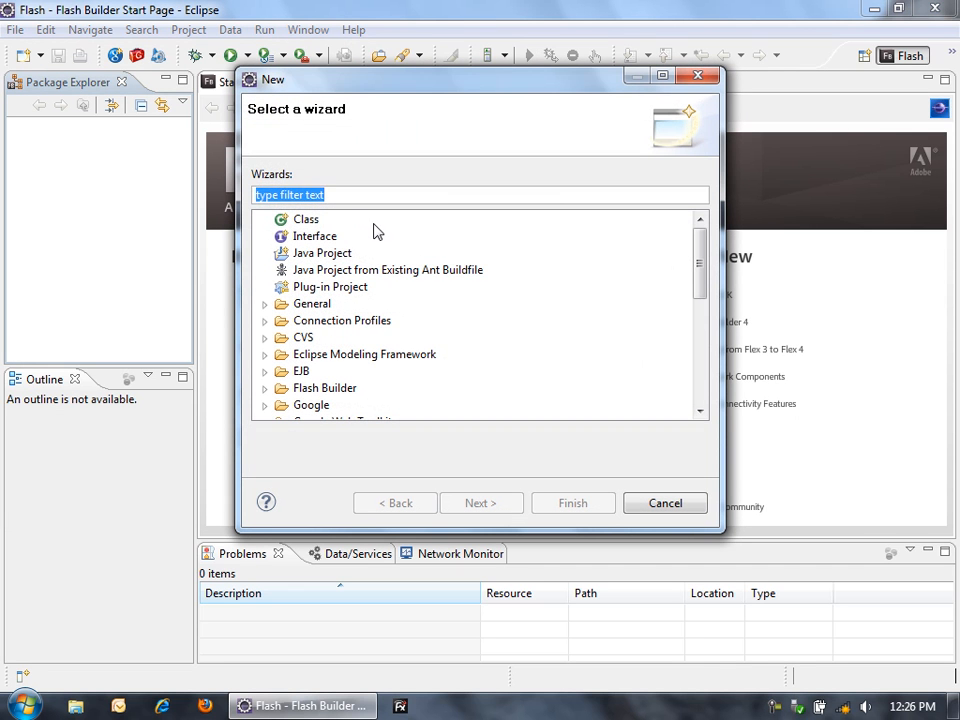
{"action": "type", "text": "flex"}
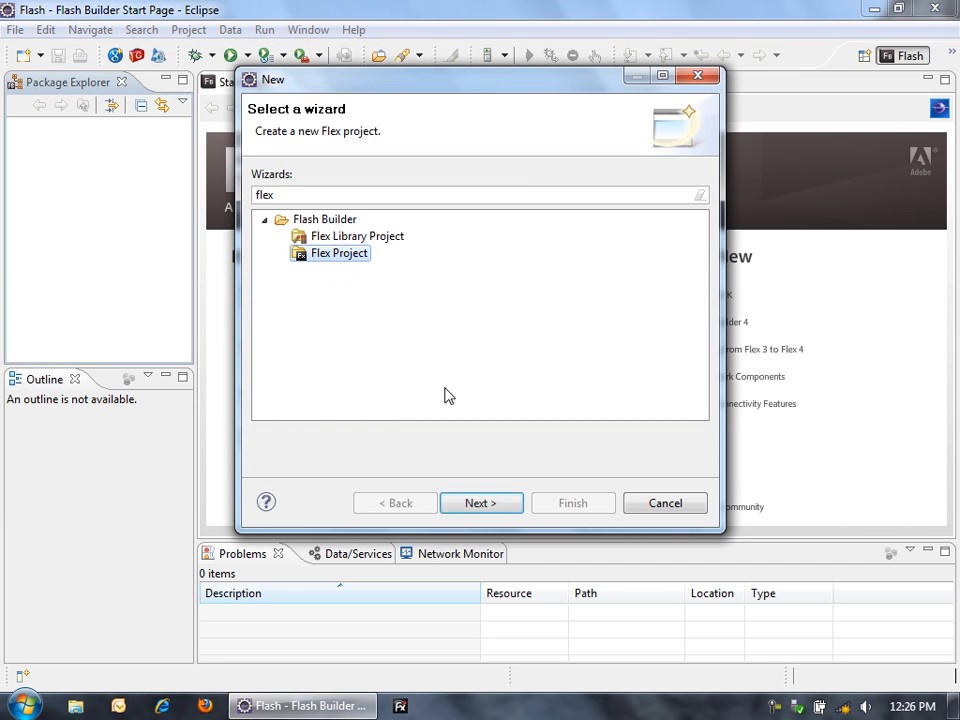
{"action": "left_click", "coordinate": [482, 502]}
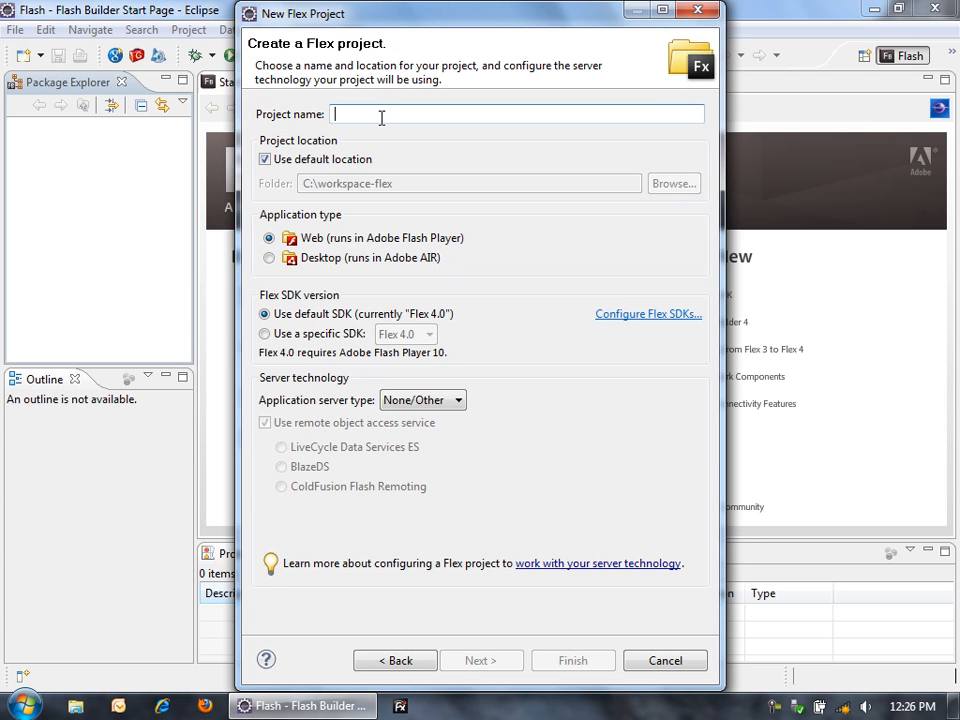
Step: Name the project helloWorld, finish with default Web settings, and expand it in Package Explorer
{"action": "type", "text": "helloWrol"}
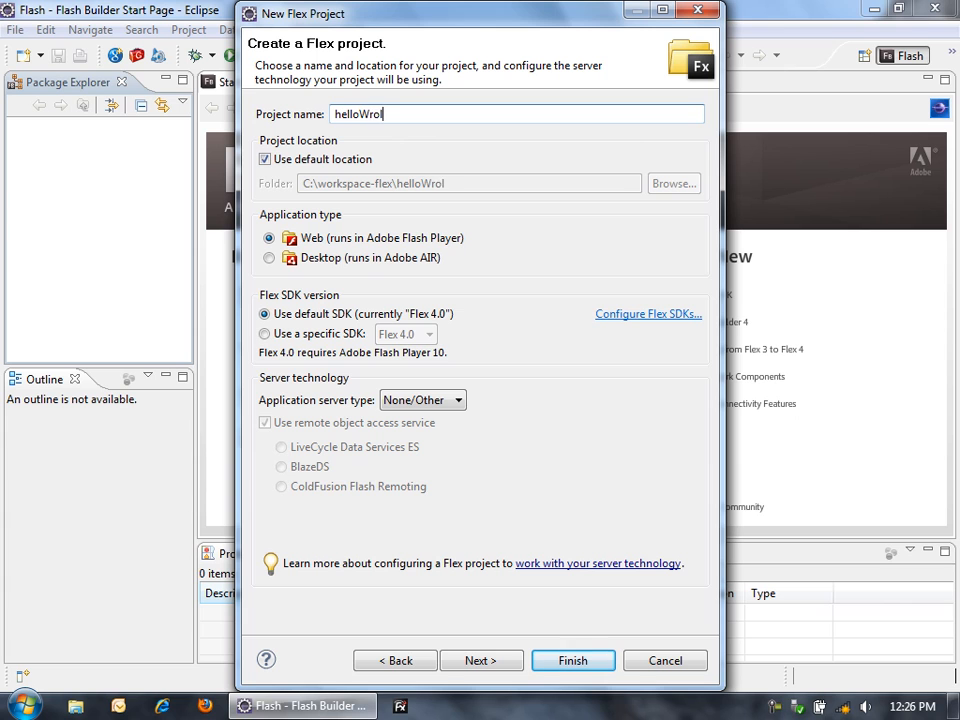
{"action": "type", "text": "ld"}
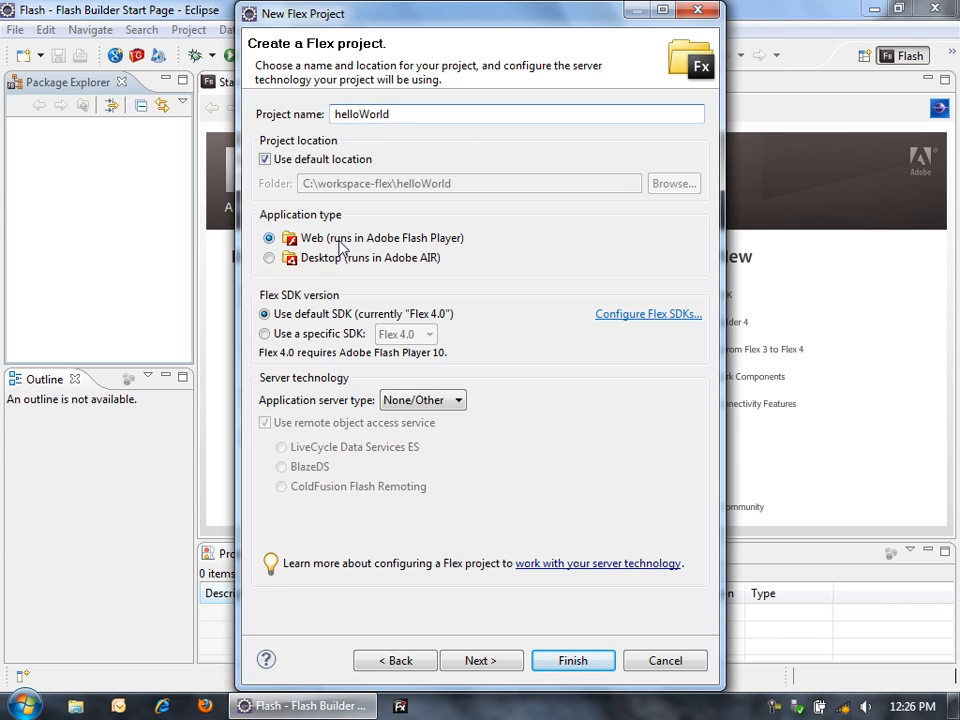
{"action": "mouse_move", "coordinate": [384, 264]}
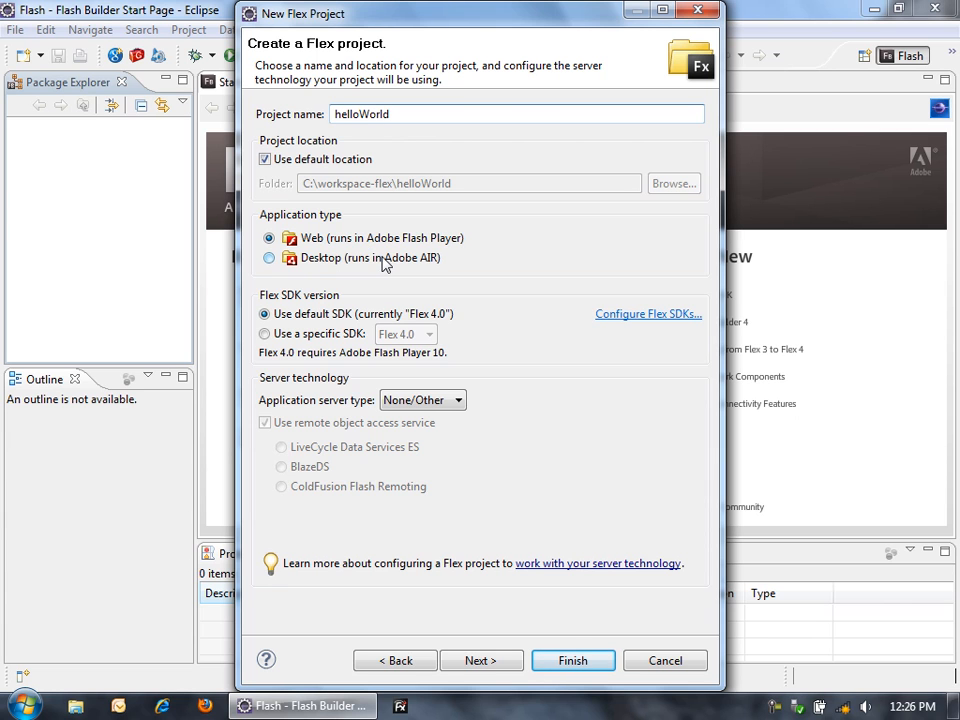
{"action": "mouse_move", "coordinate": [424, 240]}
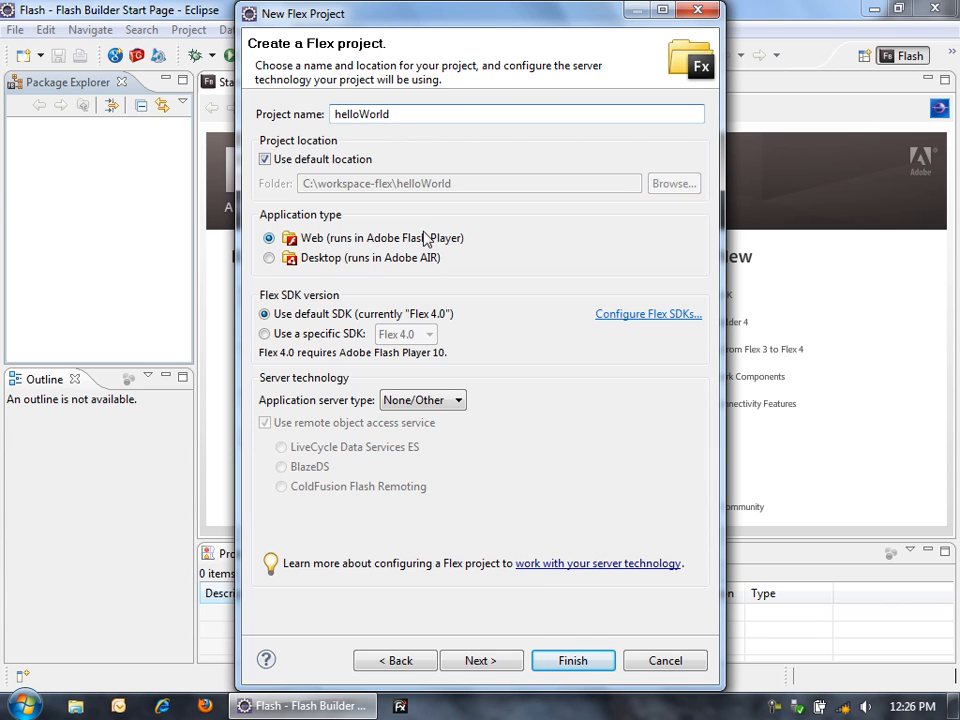
{"action": "left_click", "coordinate": [572, 660]}
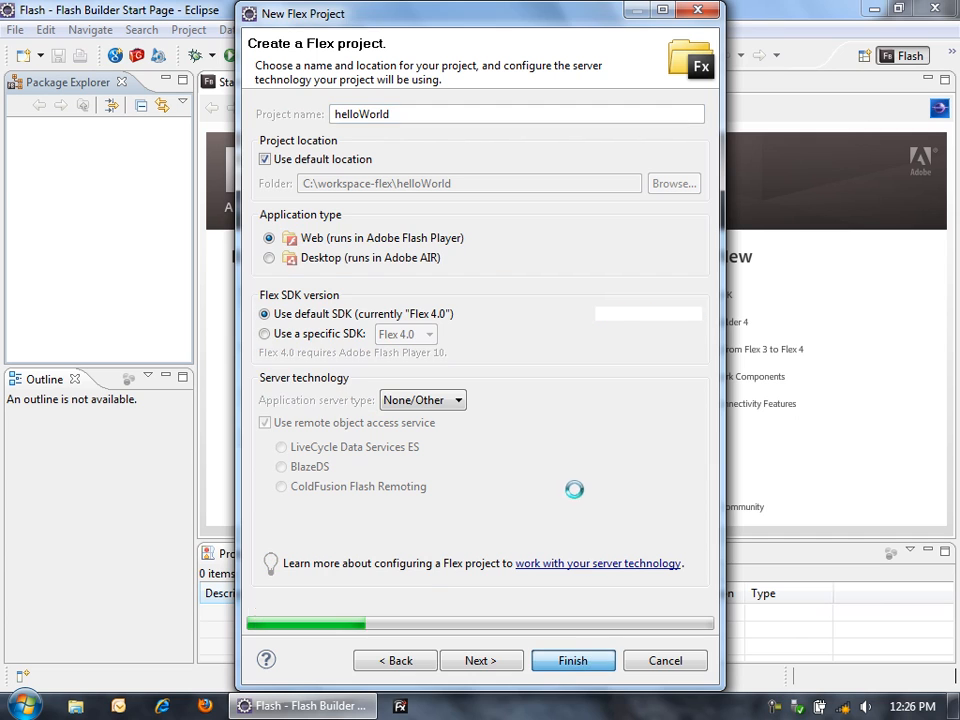
{"action": "left_click", "coordinate": [572, 660]}
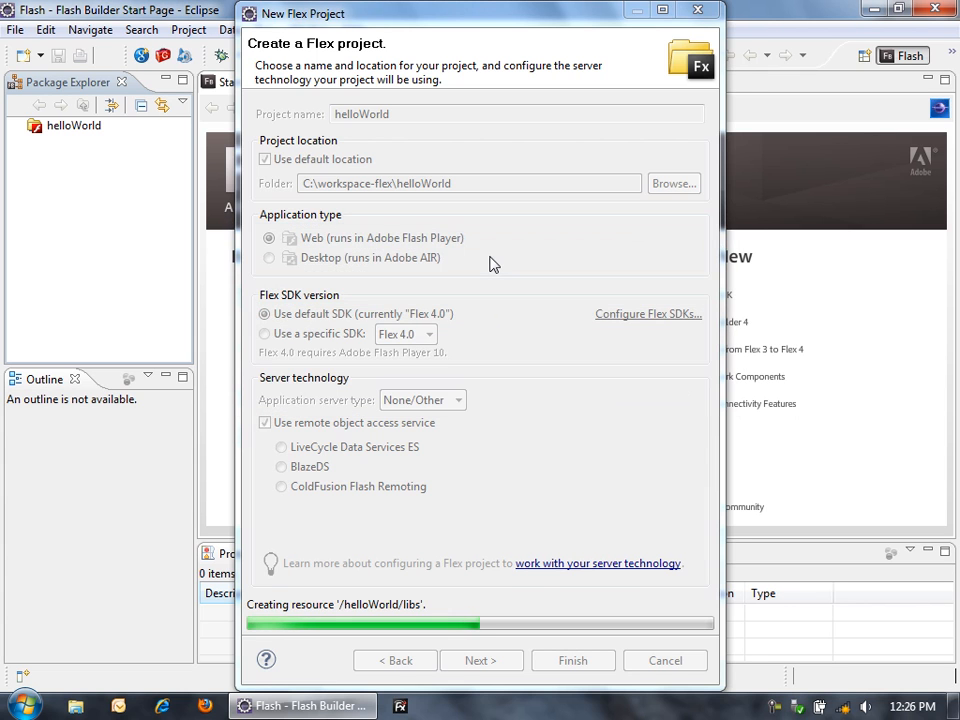
{"action": "left_click", "coordinate": [572, 660]}
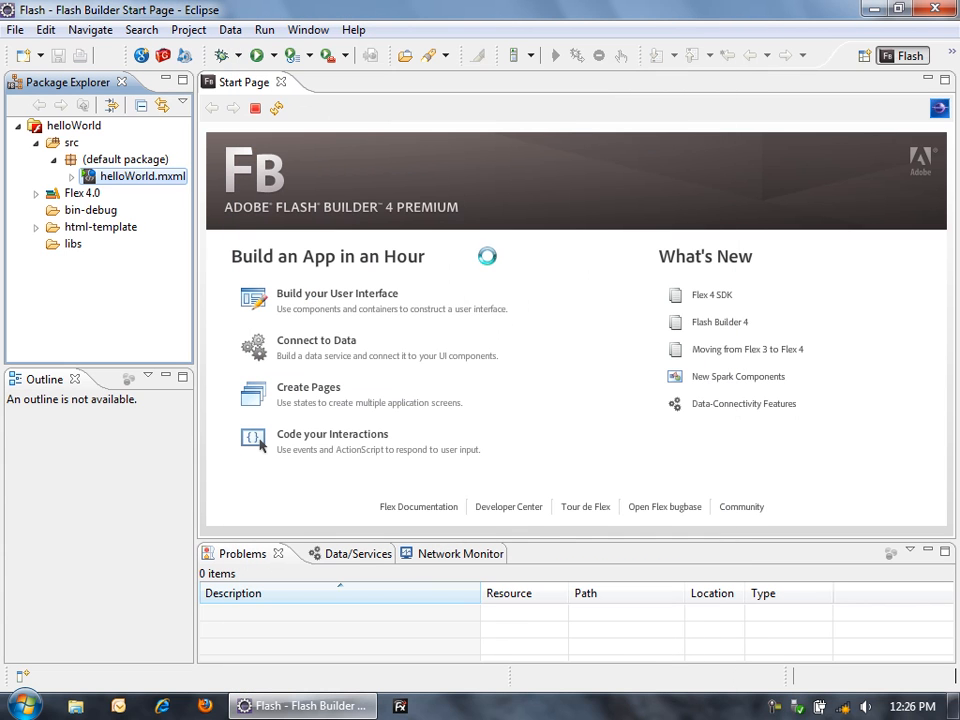
Step: Bring up helloWorld.mxml in the Source editor showing its default Application markup
{"action": "double_click", "coordinate": [140, 176]}
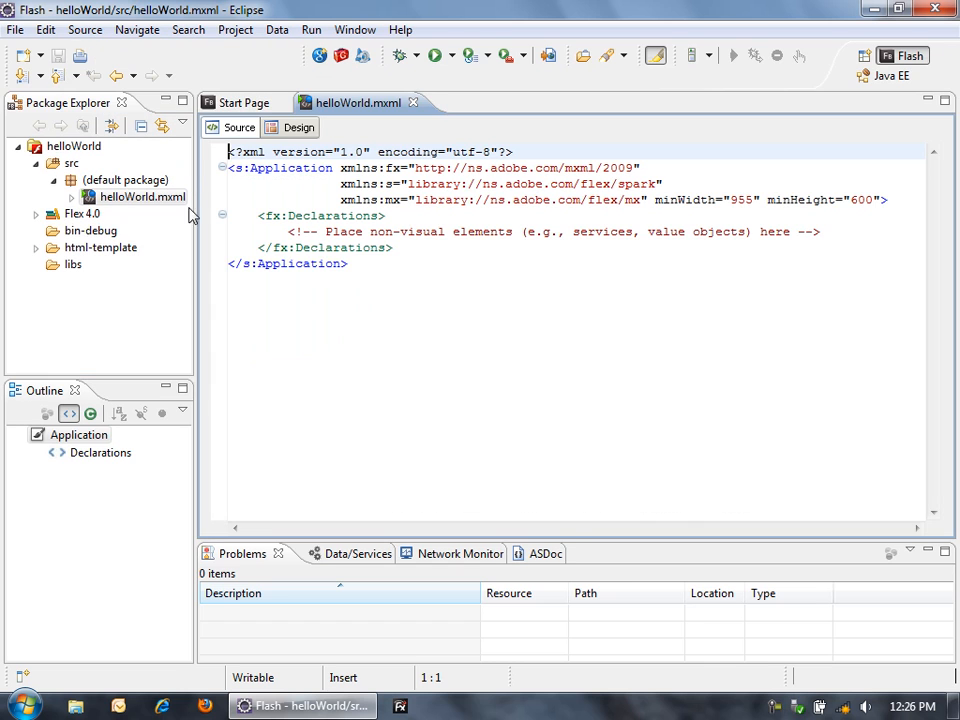
{"action": "left_click", "coordinate": [384, 264]}
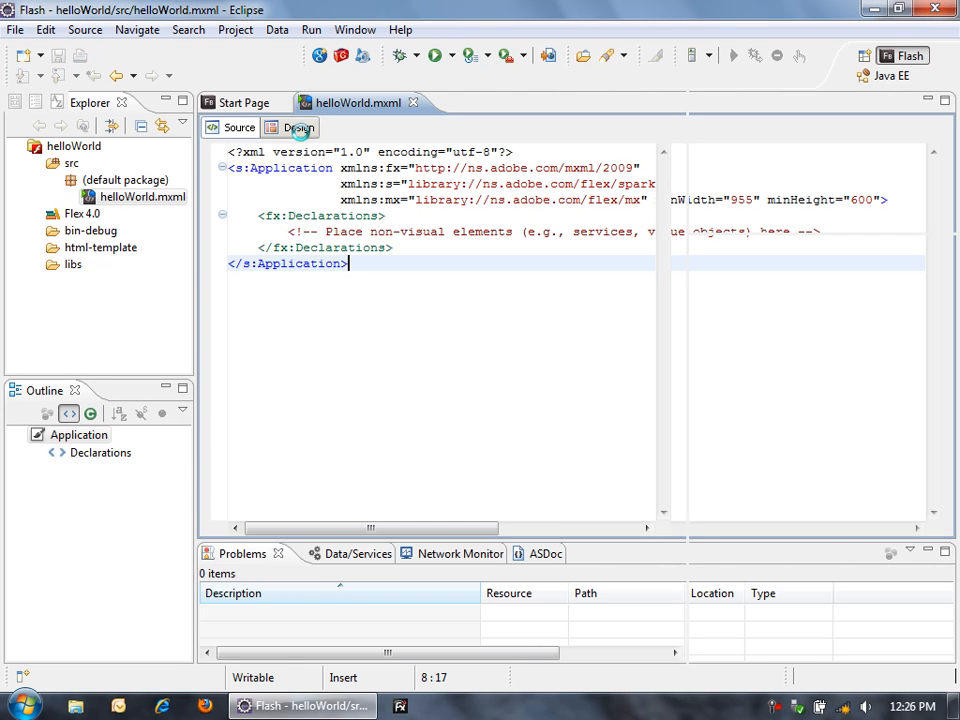
Step: In Design mode, drag a Button from the Components panel onto the canvas
{"action": "left_click", "coordinate": [300, 128]}
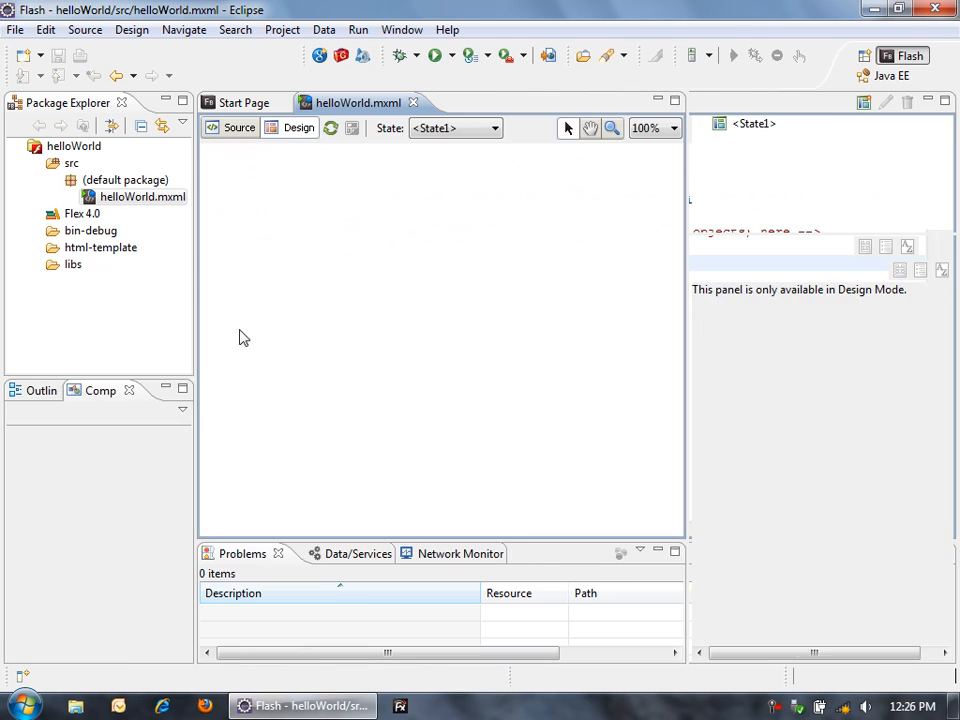
{"action": "left_click", "coordinate": [298, 128]}
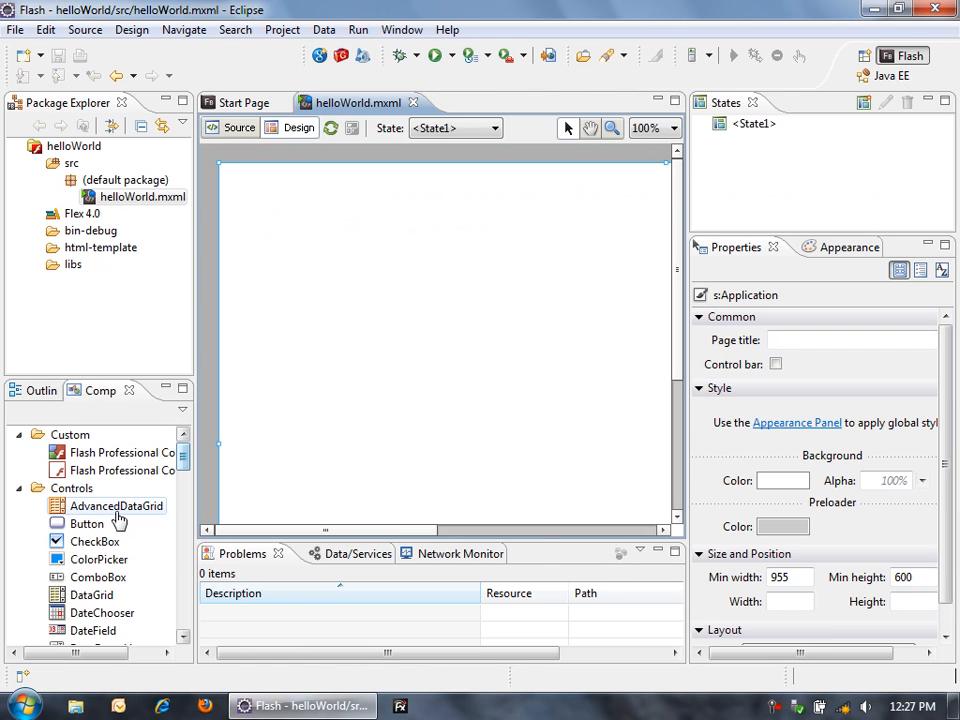
{"action": "left_click_drag", "start_coordinate": [88, 524], "coordinate": [510, 250]}
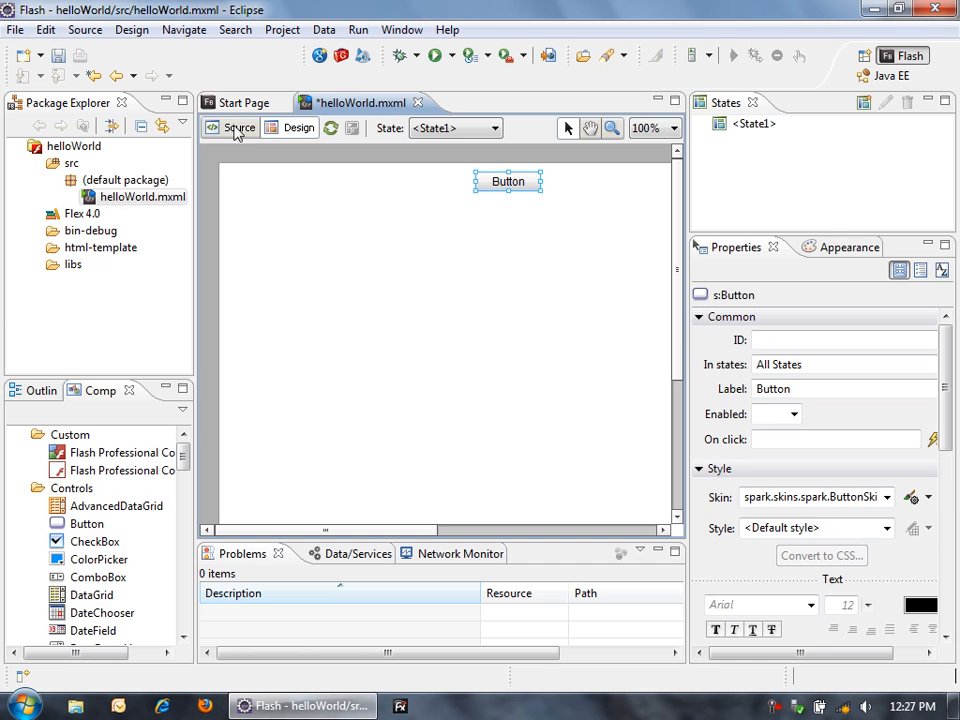
Step: In Source view, replace the Button's label text with 'hello world'
{"action": "left_click", "coordinate": [240, 128]}
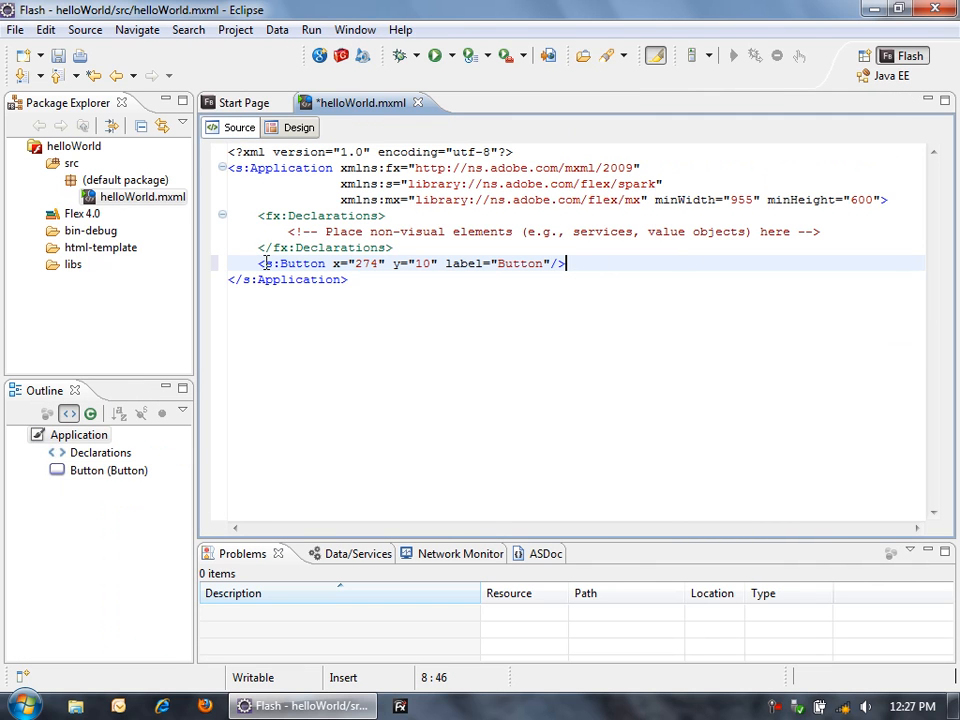
{"action": "triple_click", "coordinate": [410, 264]}
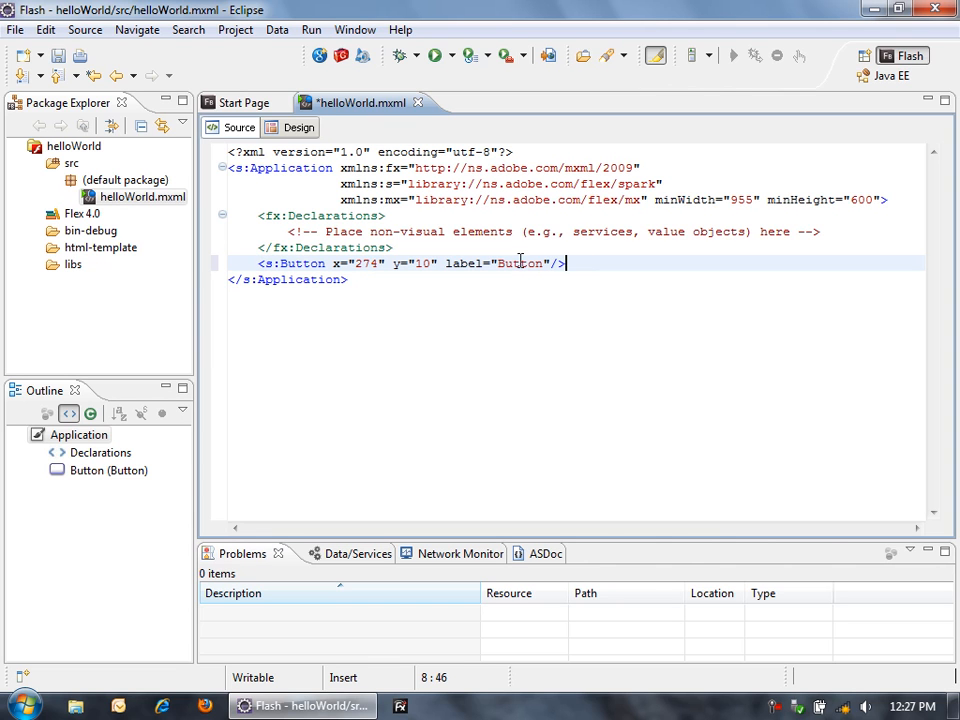
{"action": "double_click", "coordinate": [520, 264]}
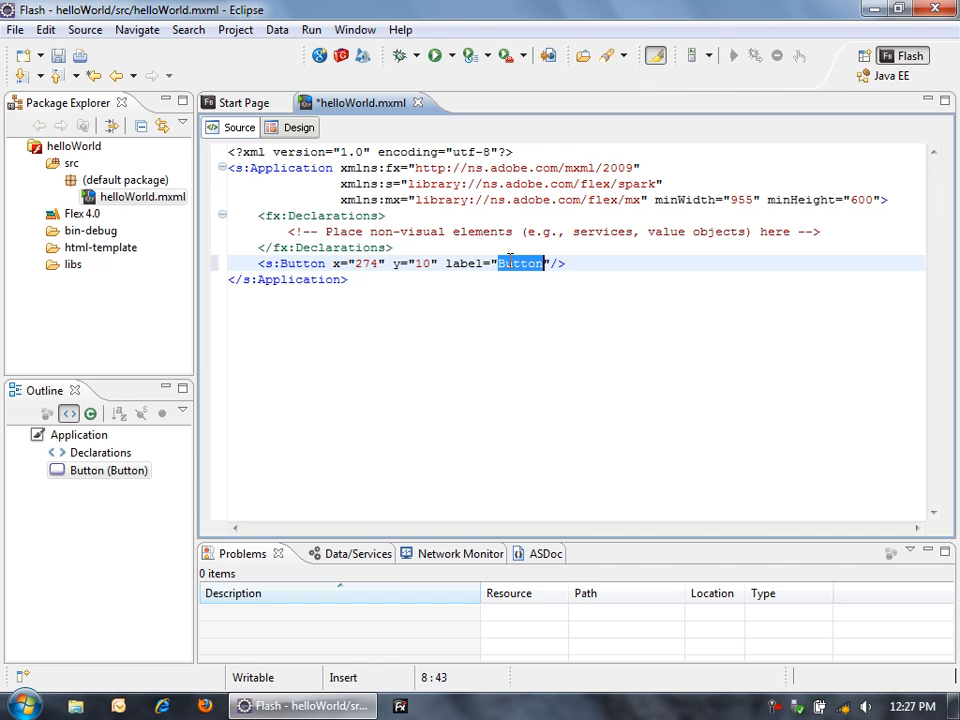
{"action": "type", "text": "hello world"}
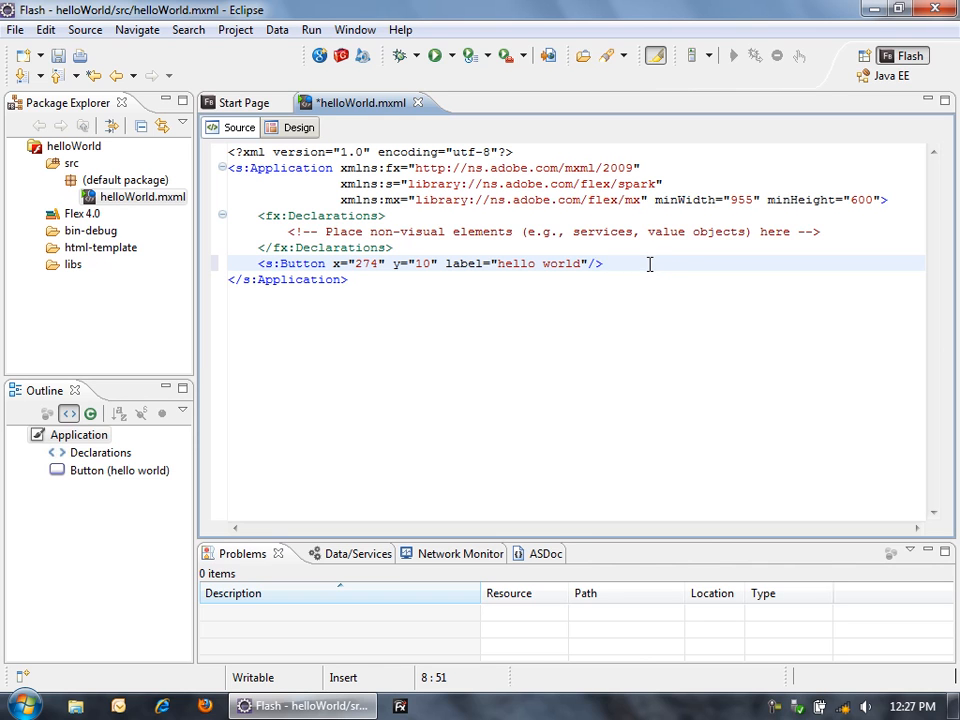
Step: Save with Ctrl+S and check bin-debug for the generated helloWorld.html and helloWorld.swf
{"action": "key", "text": "ctrl+s"}
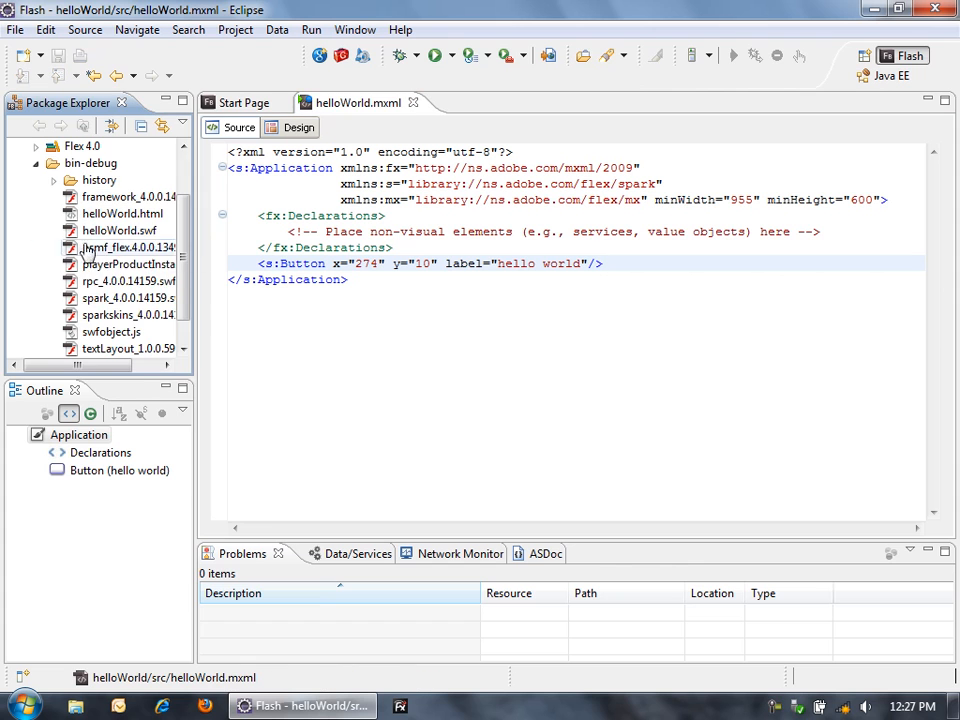
{"action": "scroll", "scroll_direction": "down", "scroll_amount": 3}
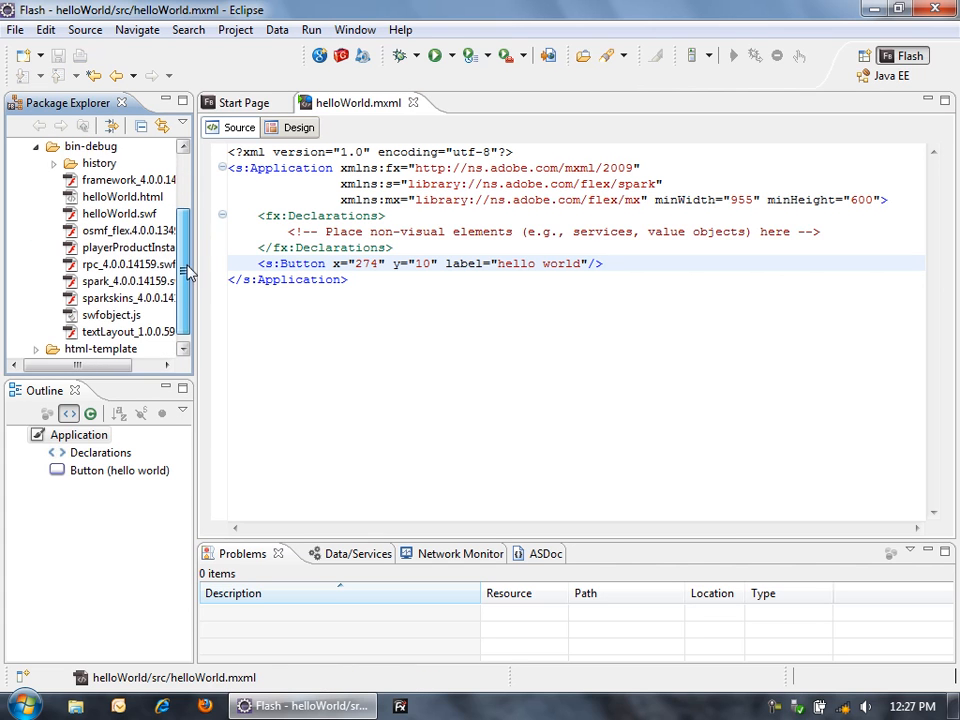
{"action": "scroll", "scroll_direction": "down", "scroll_amount": 3}
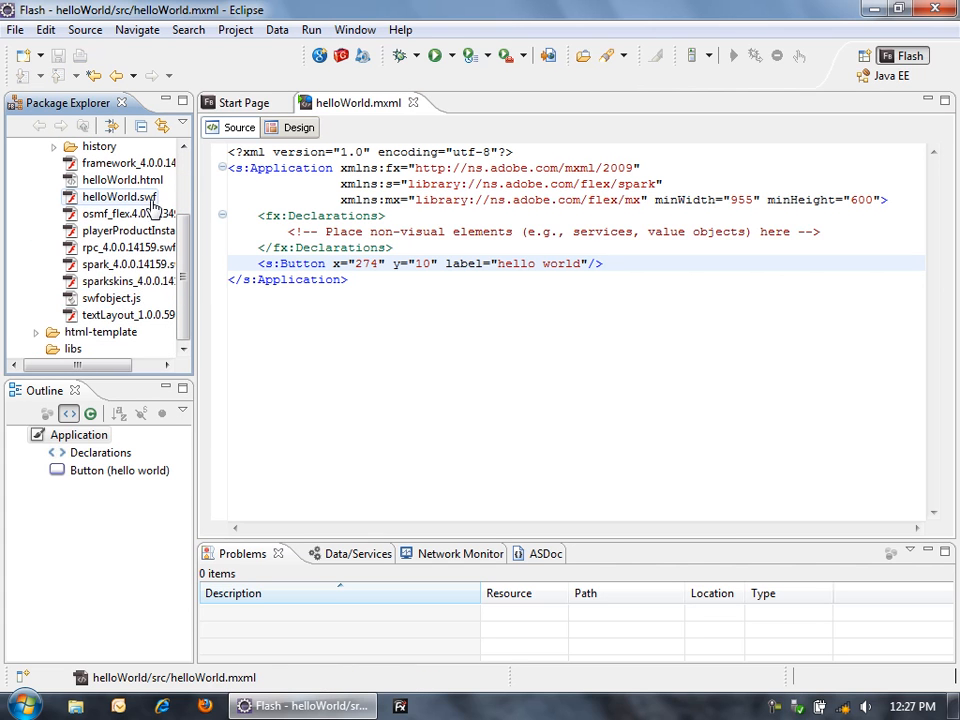
{"action": "scroll", "scroll_direction": "up", "scroll_amount": 3}
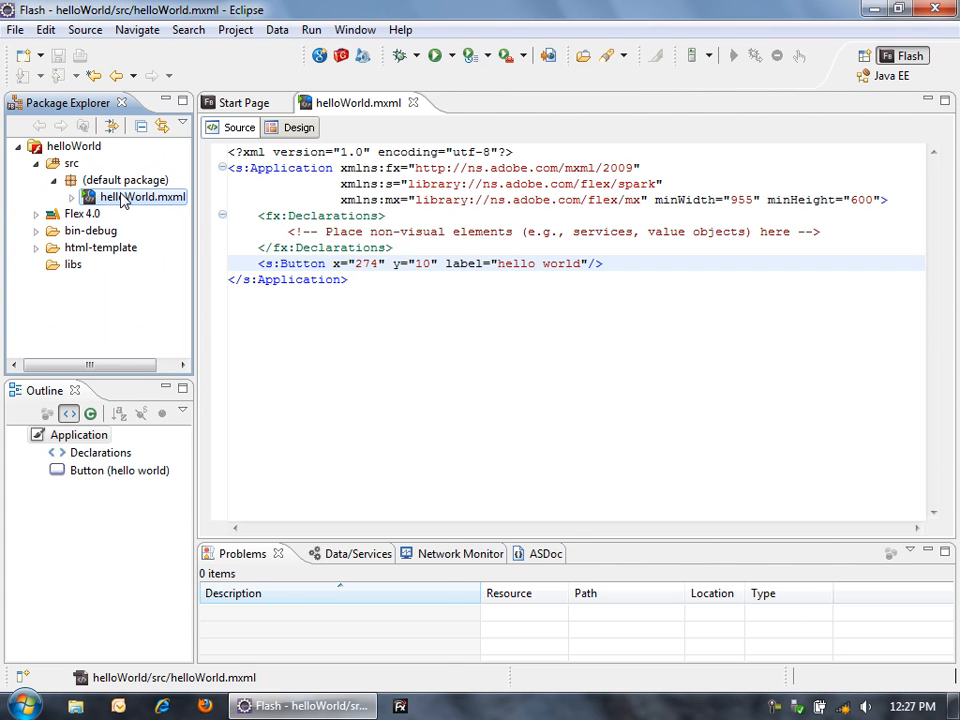
Step: Run helloWorld.mxml as a Web Application in Firefox, then return to Flash Builder
{"action": "right_click", "coordinate": [140, 196]}
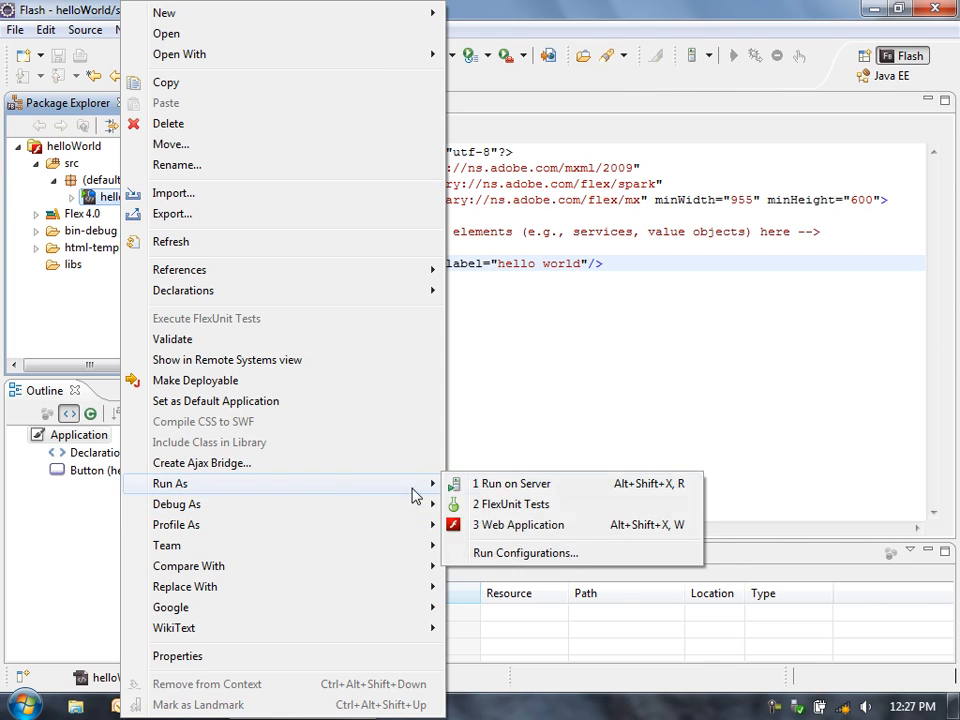
{"action": "left_click", "coordinate": [518, 524]}
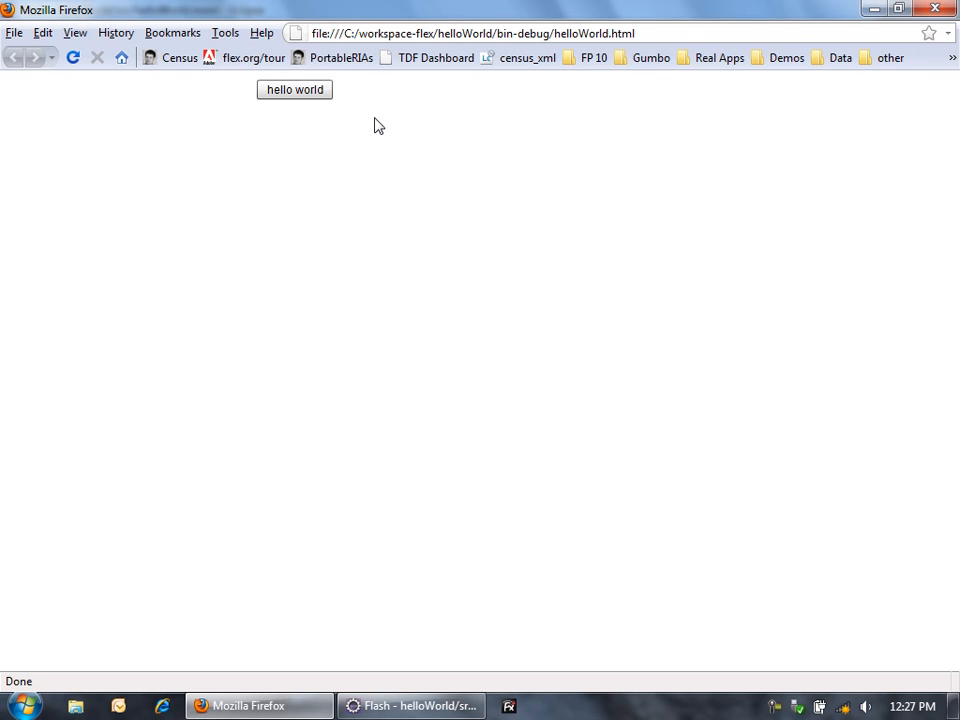
{"action": "mouse_move", "coordinate": [448, 690]}
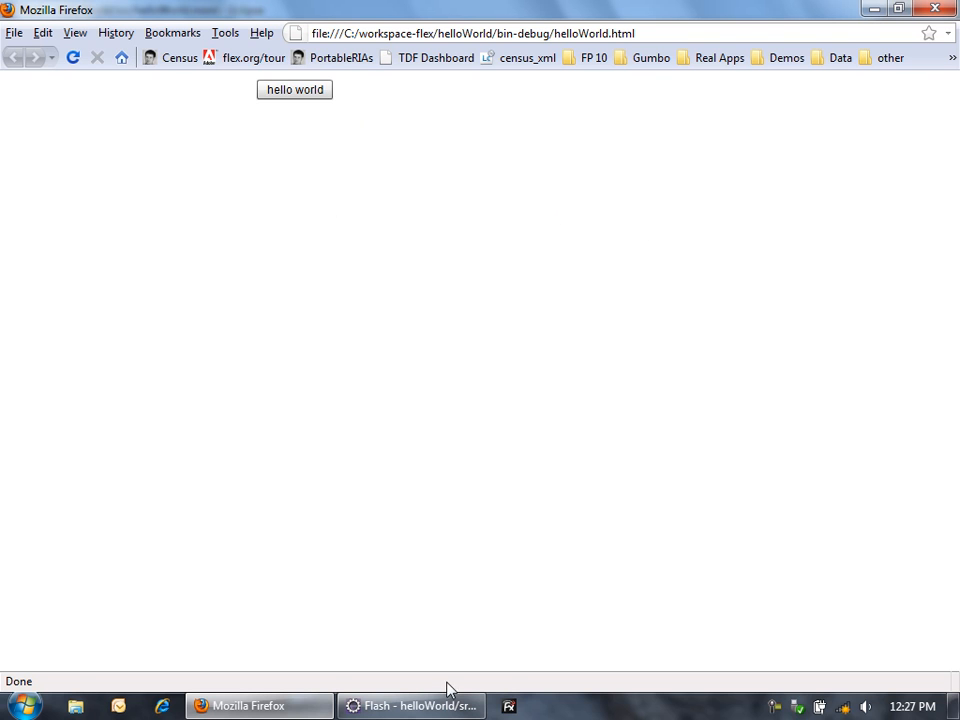
{"action": "left_click", "coordinate": [410, 704]}
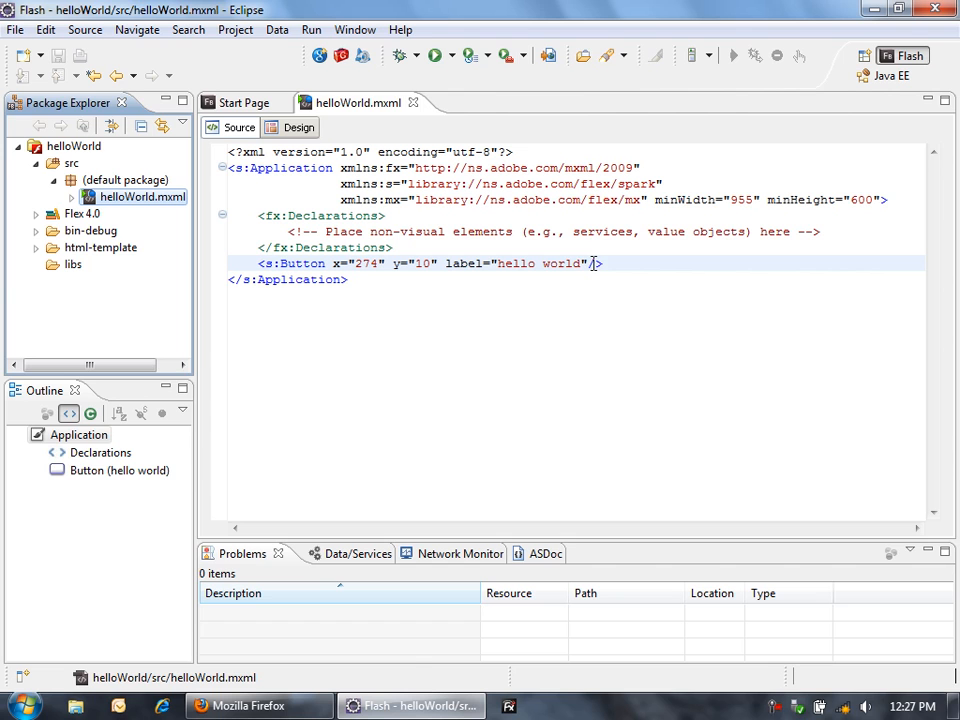
Step: Add an s:click child inside the s:Button tag and remove the generated CDATA block
{"action": "left_click", "coordinate": [594, 264]}
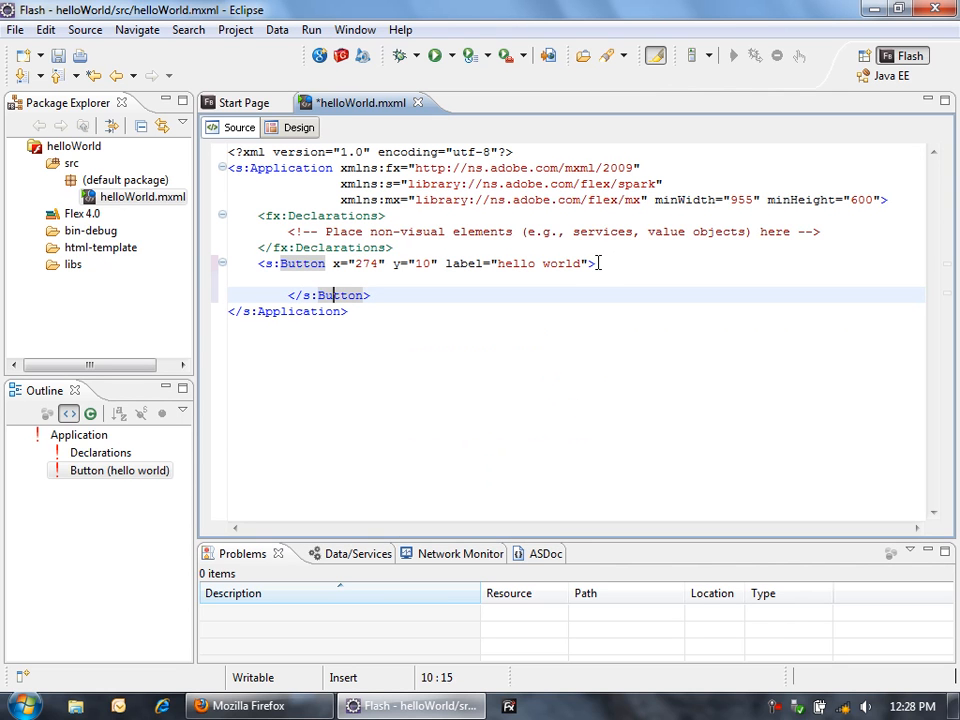
{"action": "left_click", "coordinate": [264, 280]}
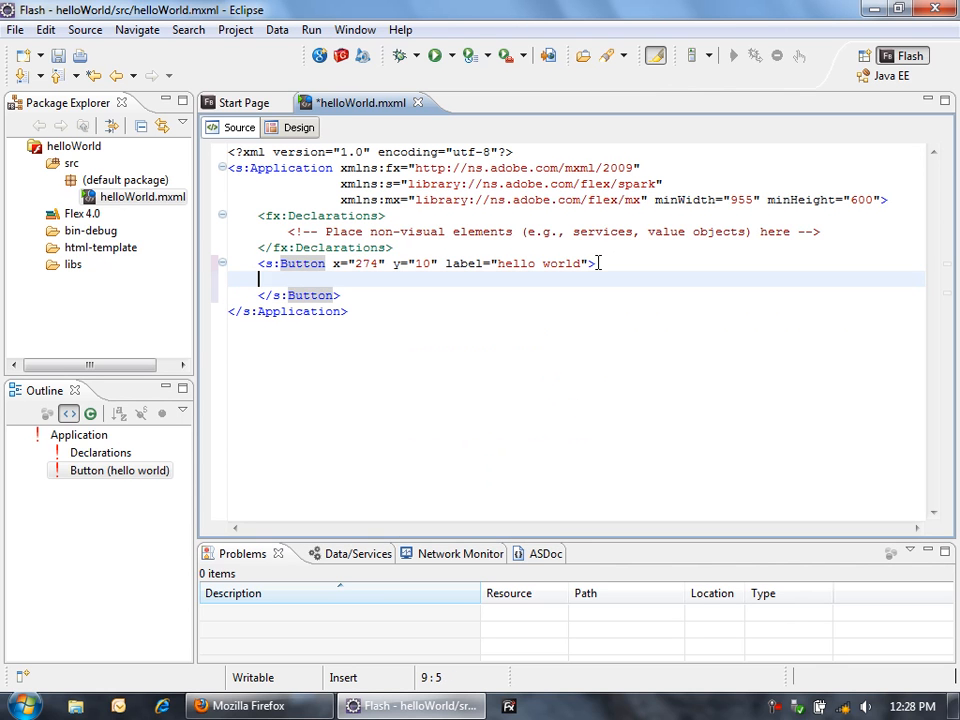
{"action": "type", "text": "click>"}
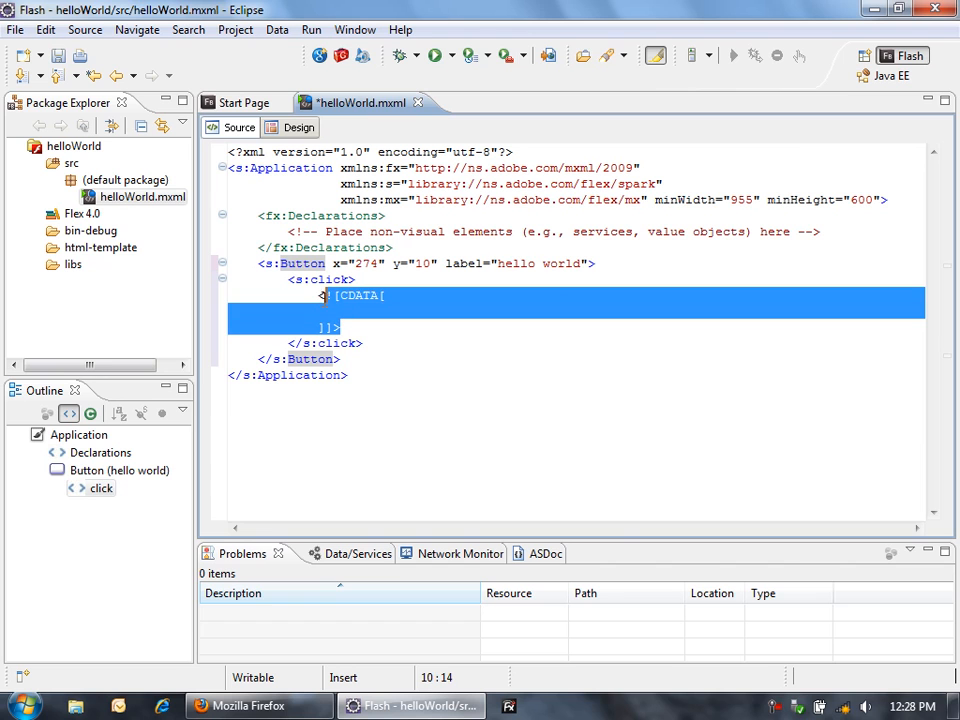
{"action": "key", "text": "Delete"}
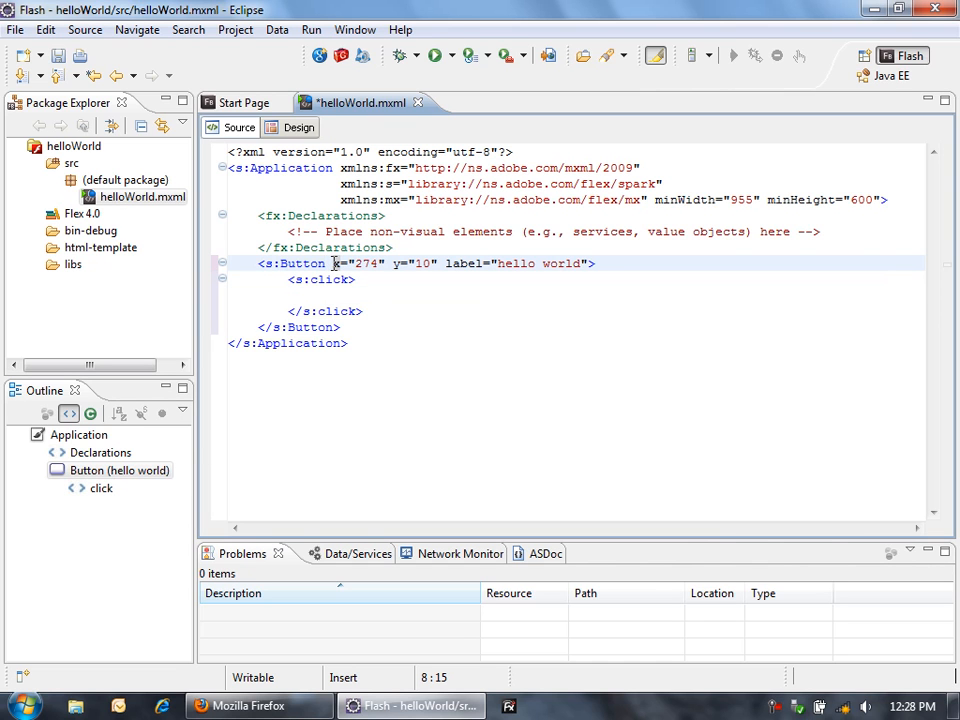
Step: Give the button id="b" and the handler code b.label = "clicked";
{"action": "type", "text": "id=\""}
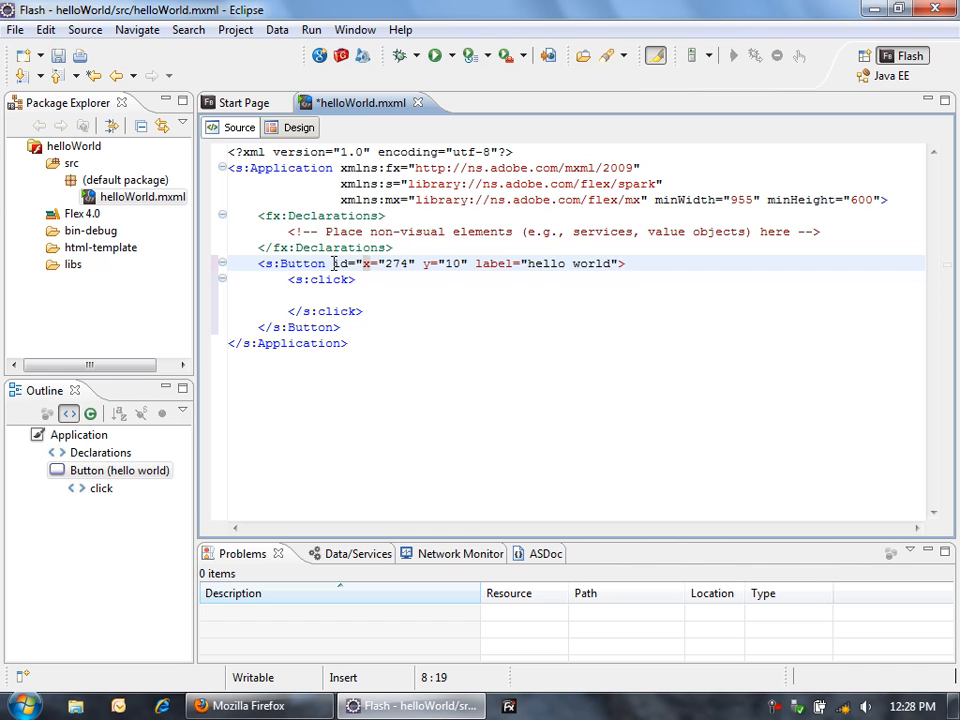
{"action": "type", "text": "b\""}
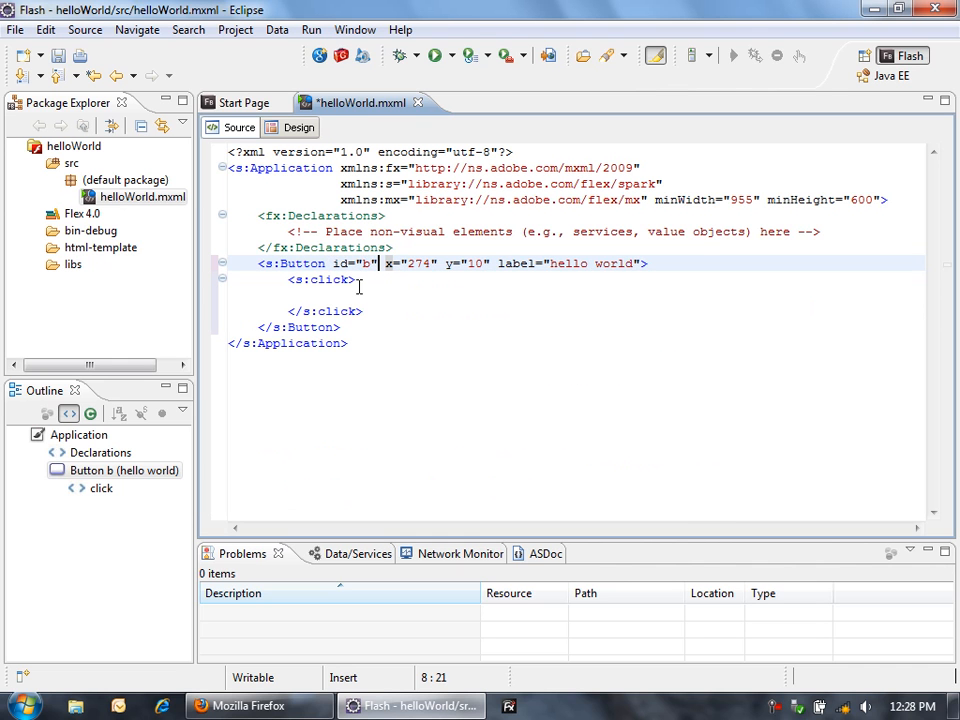
{"action": "type", "text": "b.label ="}
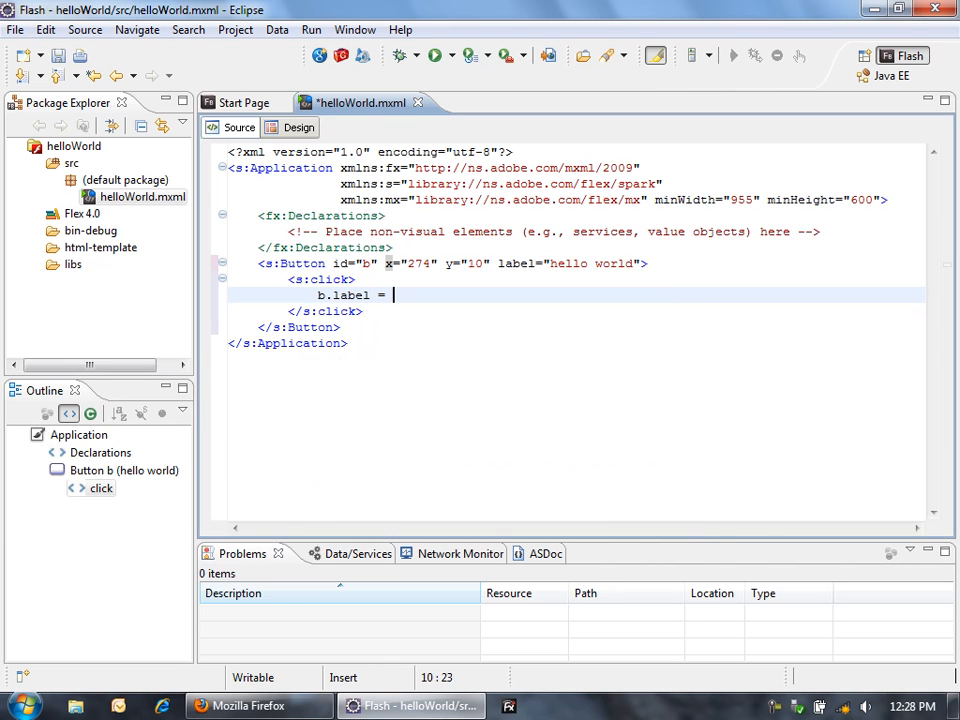
{"action": "type", "text": "\"clicke"}
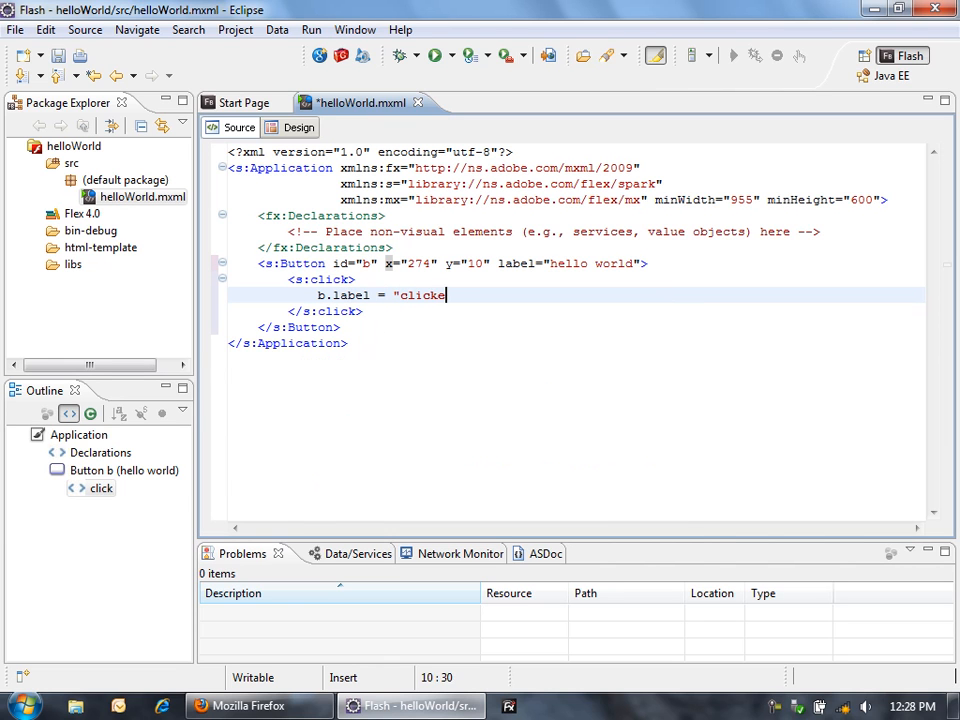
{"action": "type", "text": "d\";"}
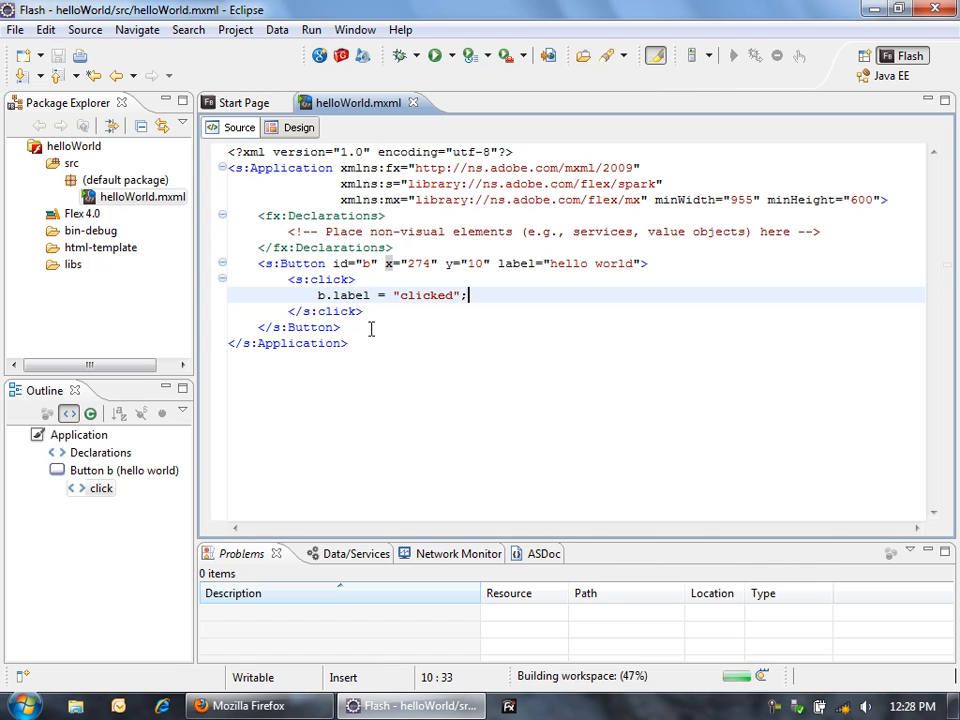
Step: Reload the app in Firefox, click the button to see 'clicked', then return to Flash Builder
{"action": "left_click", "coordinate": [248, 706]}
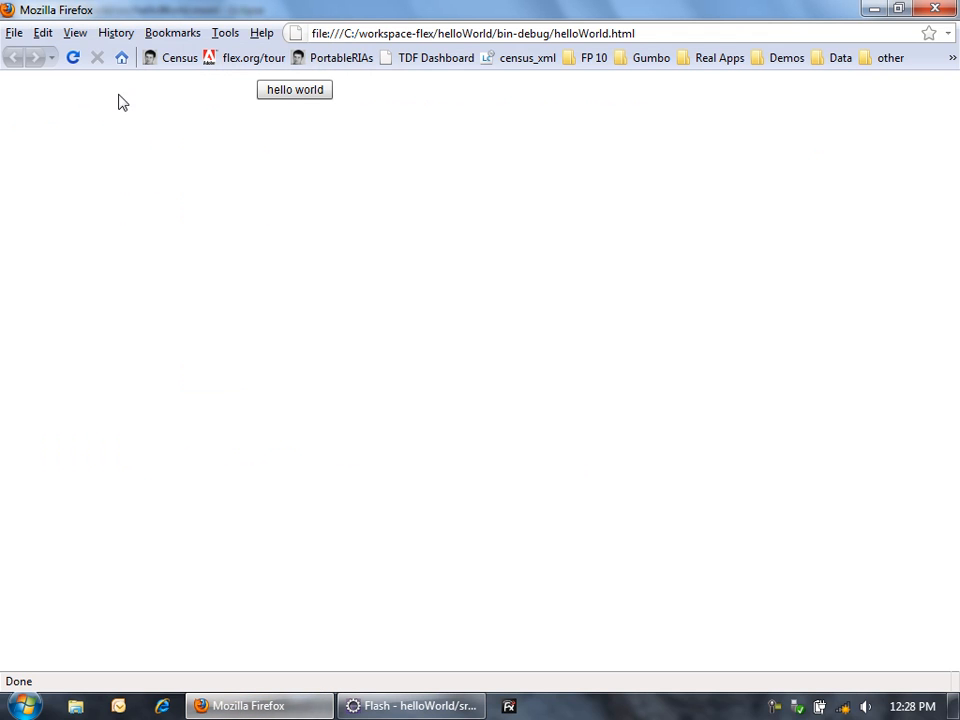
{"action": "left_click", "coordinate": [72, 56]}
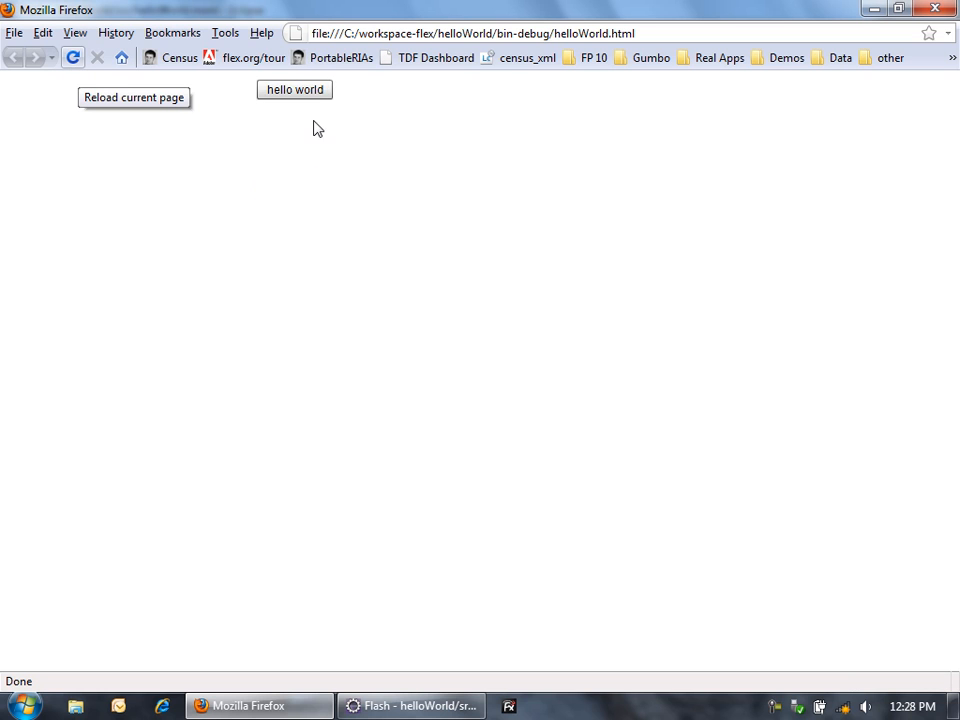
{"action": "left_click", "coordinate": [294, 88]}
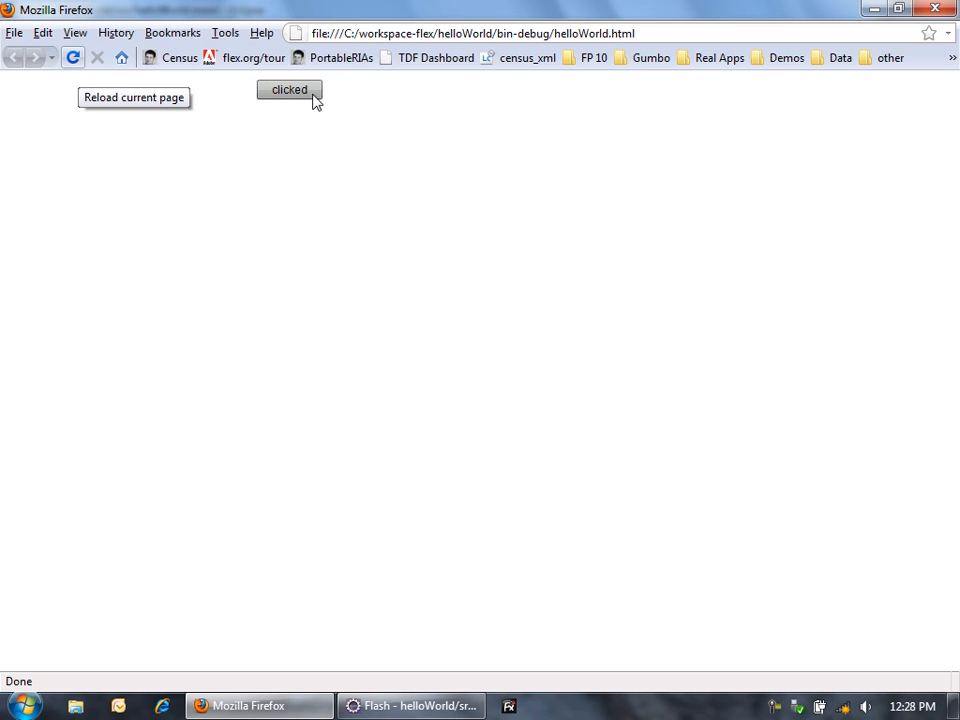
{"action": "mouse_move", "coordinate": [420, 324]}
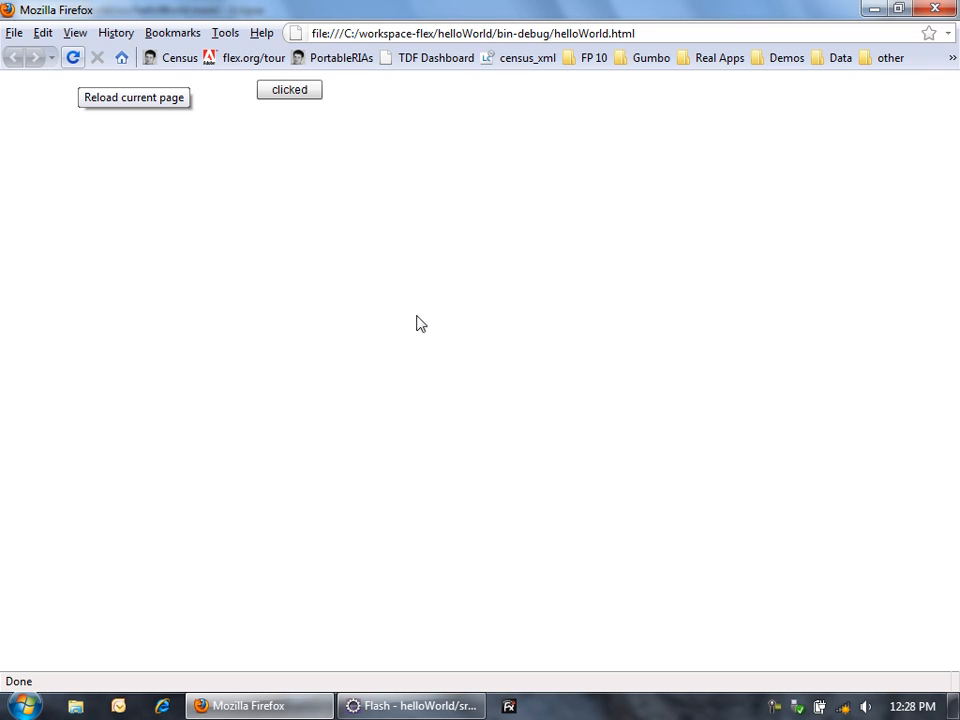
{"action": "left_click", "coordinate": [410, 704]}
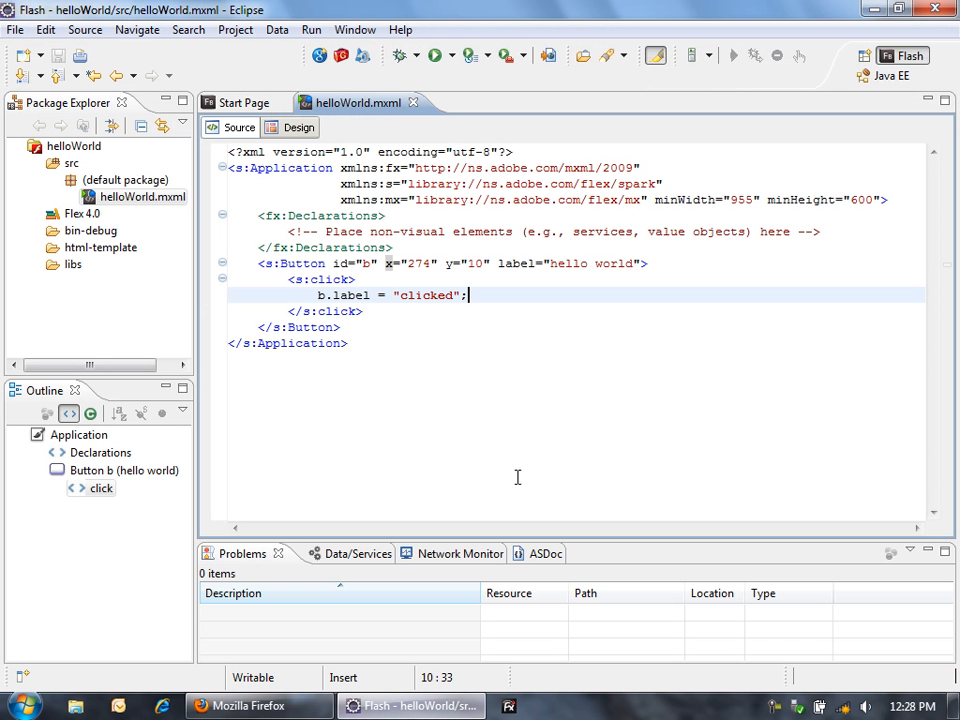
{"action": "mouse_move", "coordinate": [324, 296]}
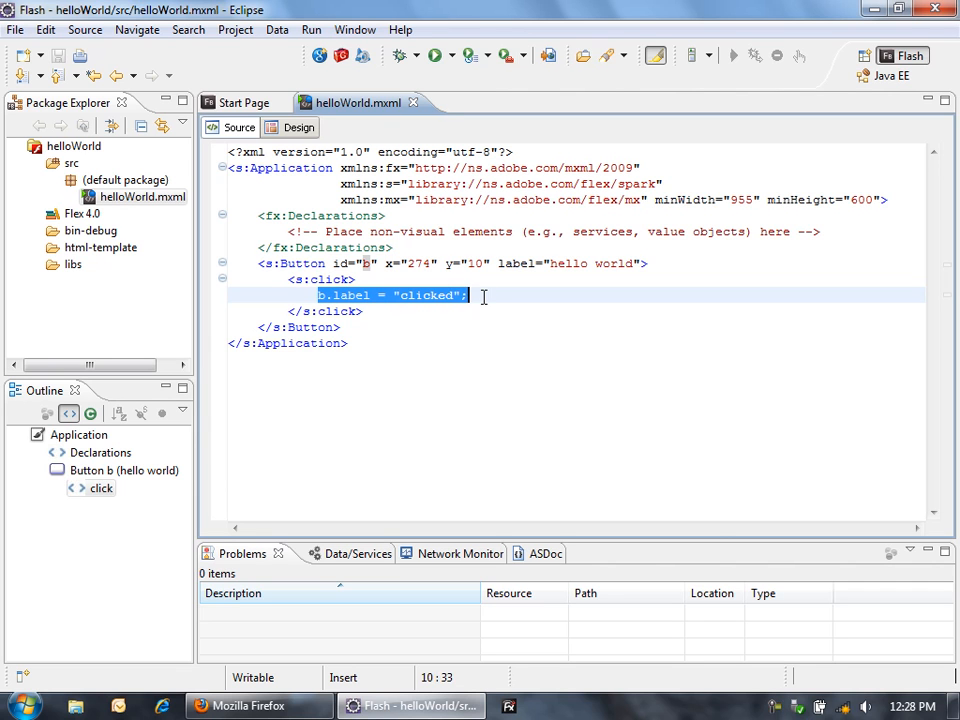
Step: Set a breakpoint on the b.label line and launch helloWorld via Debug As > Web Application
{"action": "left_click", "coordinate": [220, 300]}
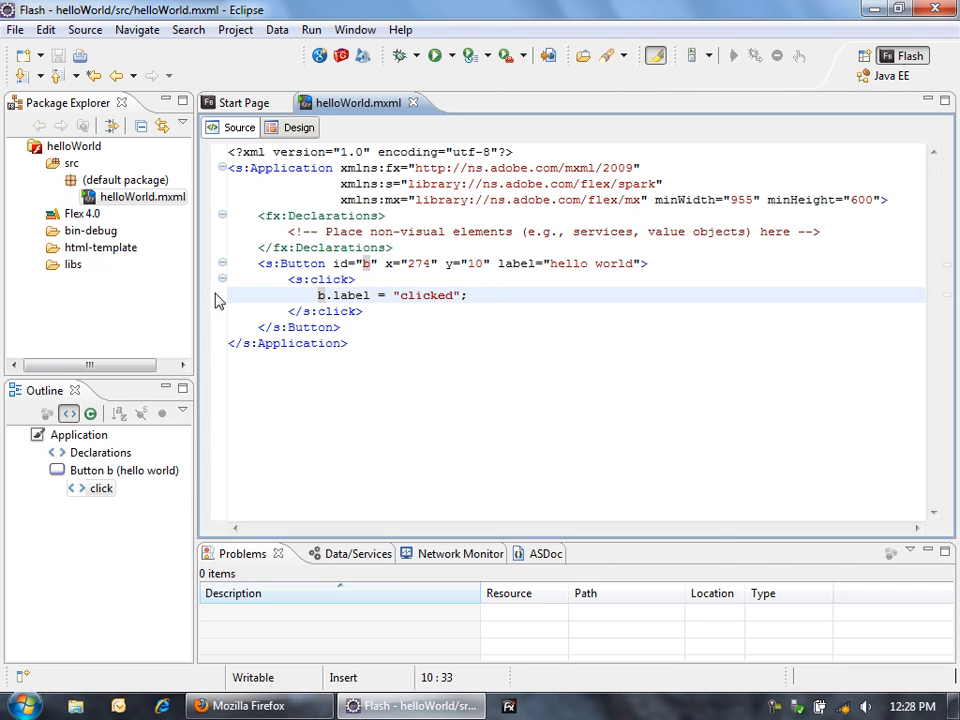
{"action": "left_click", "coordinate": [142, 198]}
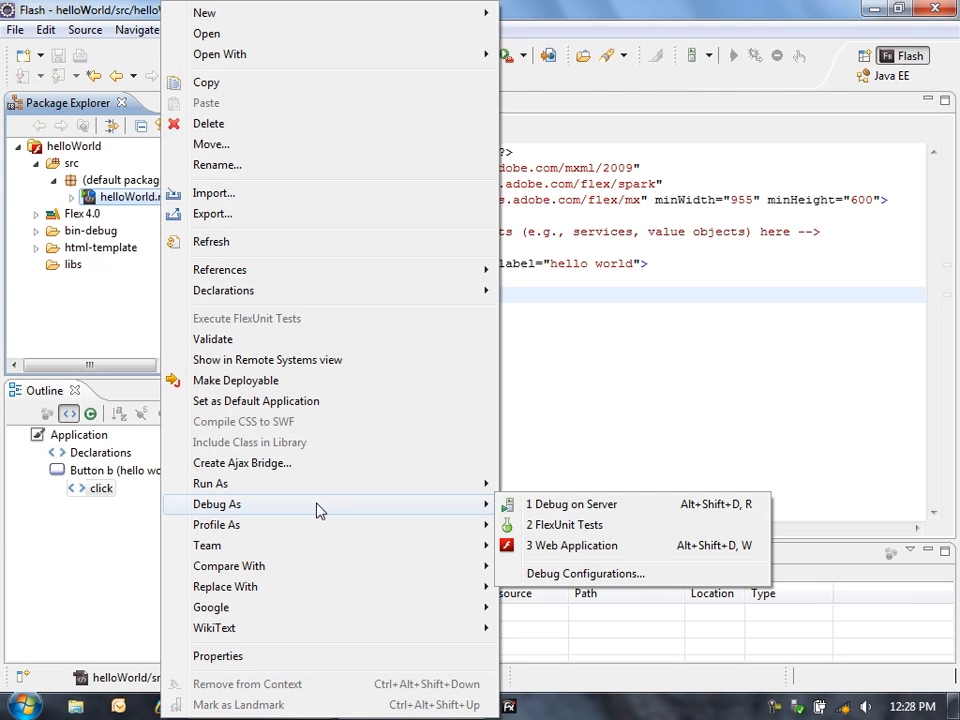
{"action": "mouse_move", "coordinate": [584, 570]}
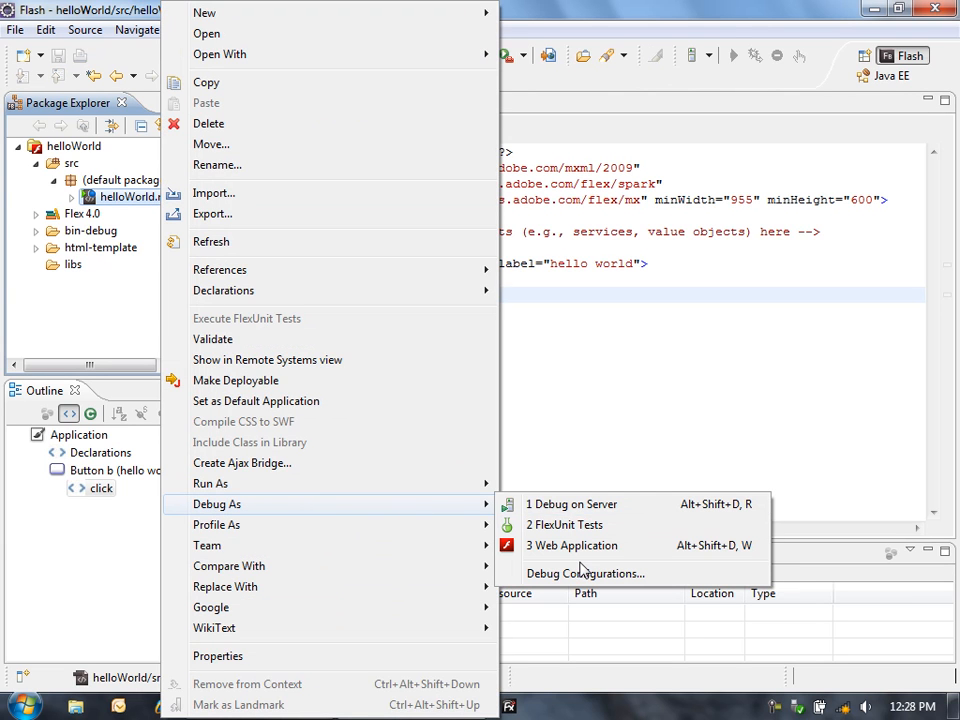
{"action": "left_click", "coordinate": [572, 544]}
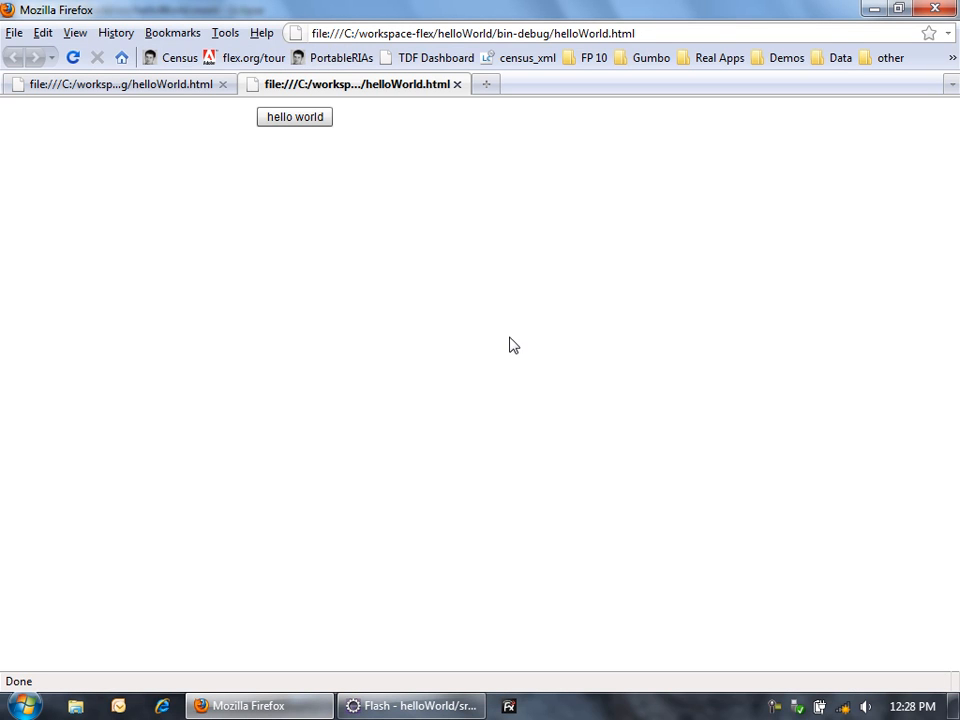
Step: Trigger the breakpoint from the app's hello world button and accept switching to the Flash Debug perspective
{"action": "left_click", "coordinate": [410, 704]}
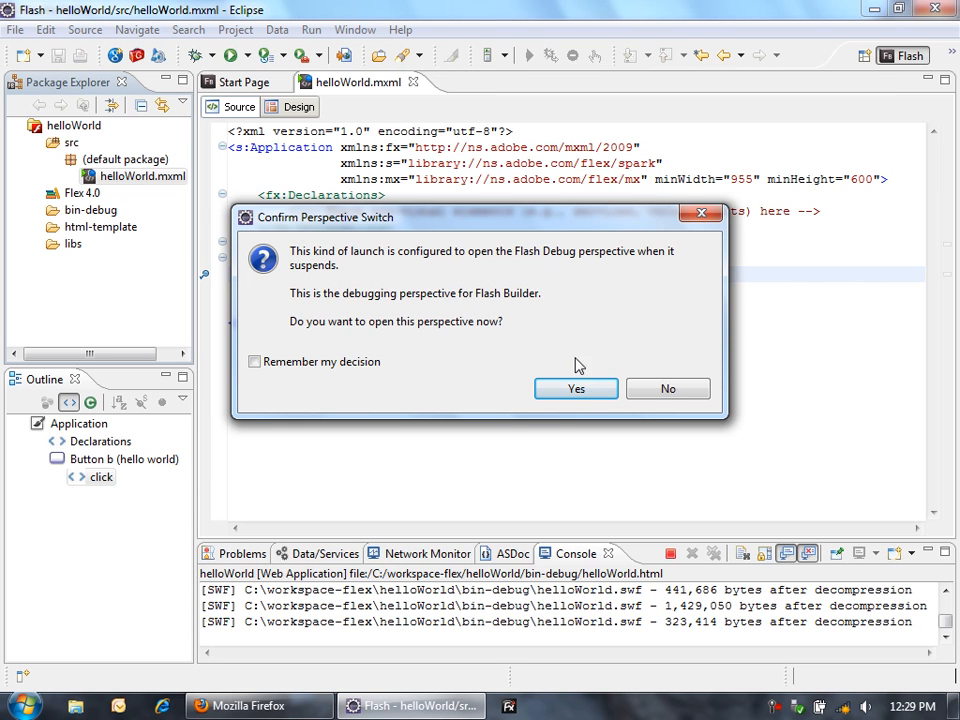
{"action": "left_click", "coordinate": [576, 388]}
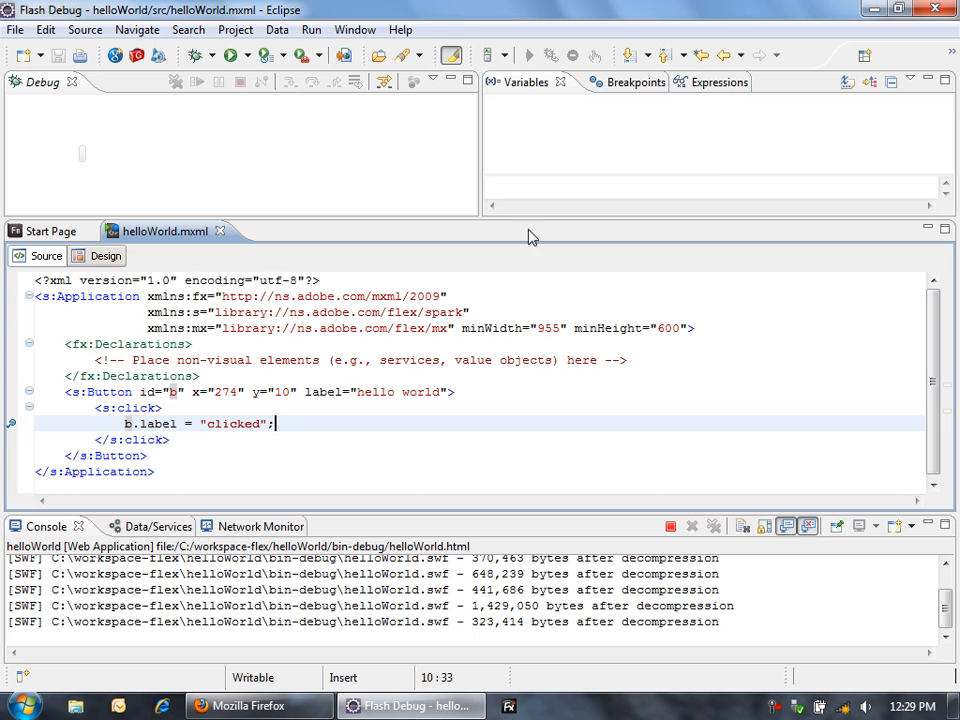